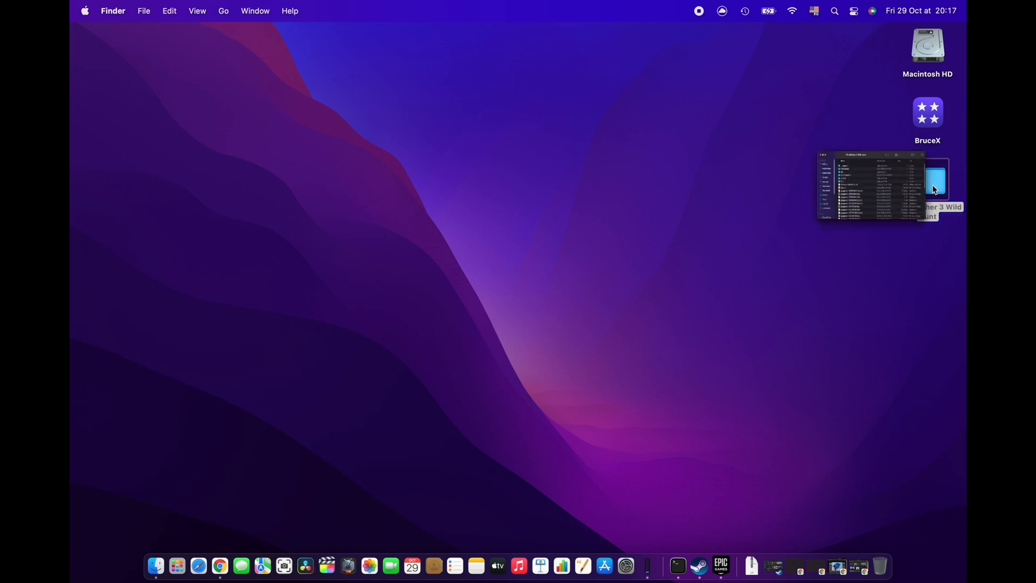
Check The Witcher 3 Wild Hunt folder's size, then open Launchpad's Games folder
double_click(927, 179)
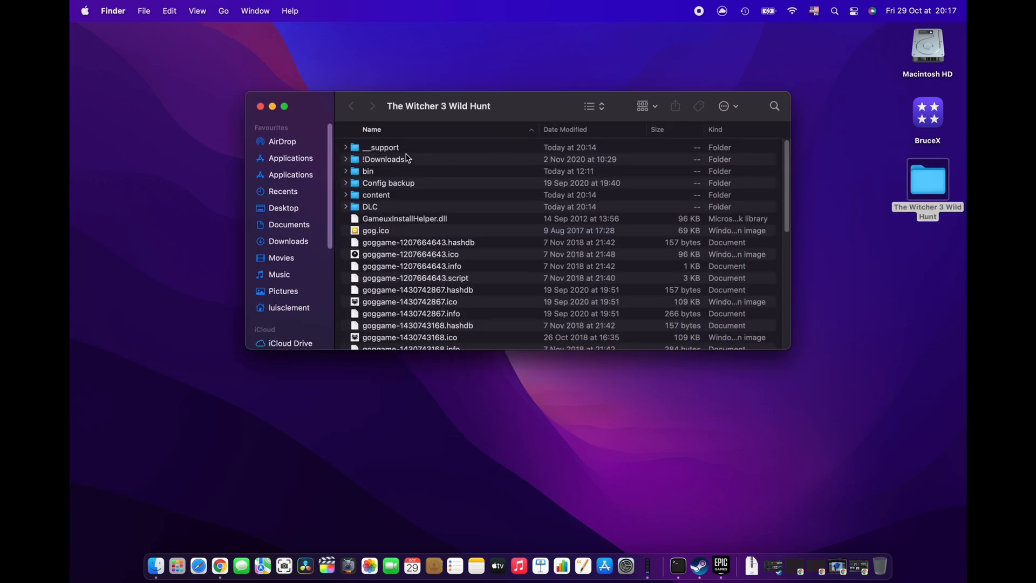
scroll("down", 3)
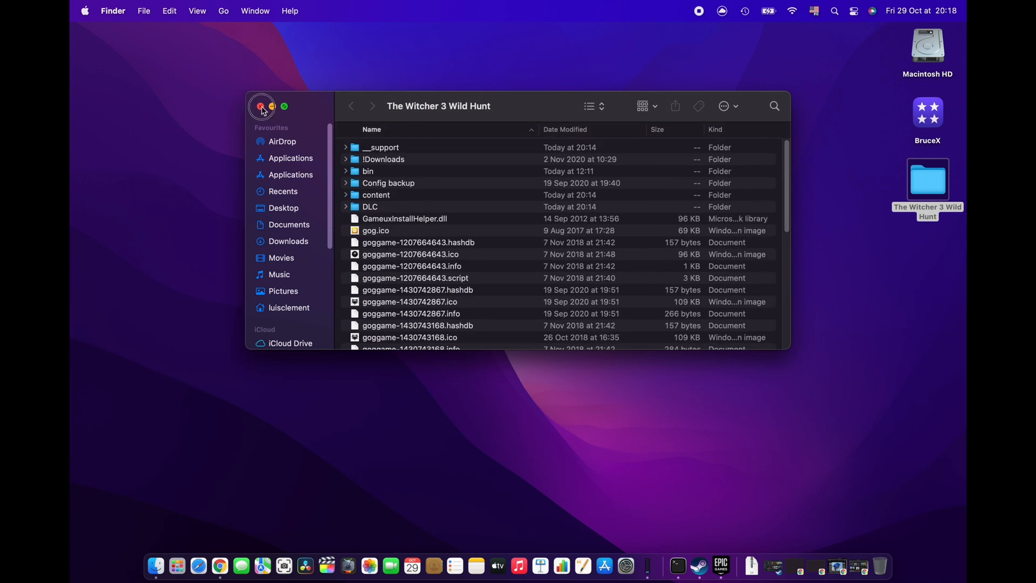
right_click(928, 178)
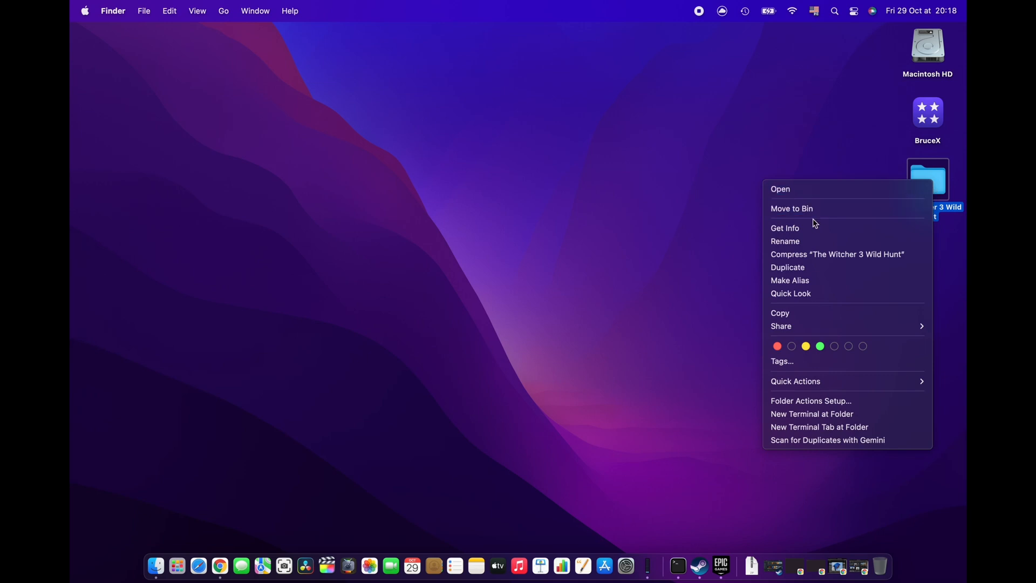
left_click(786, 228)
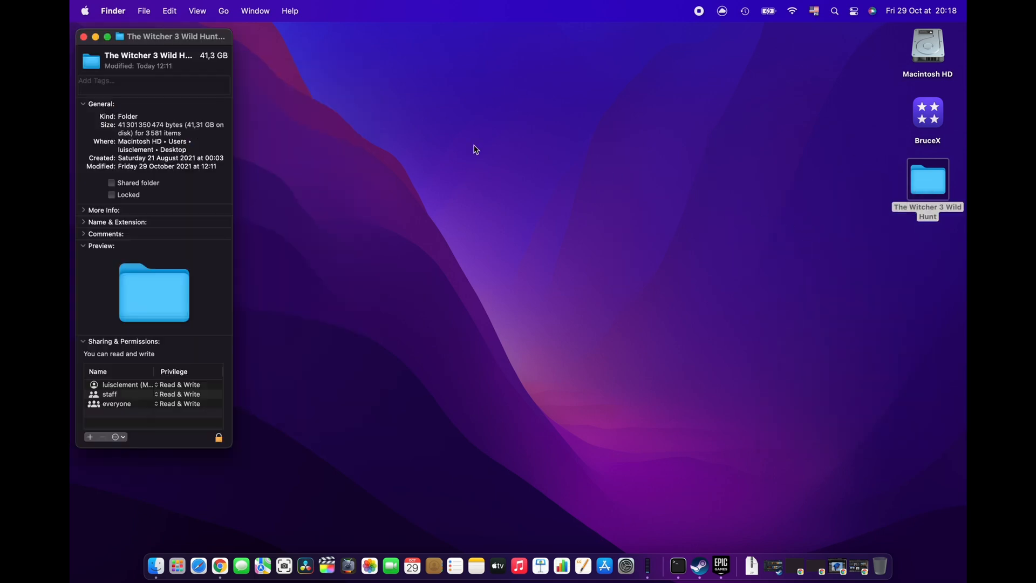
mouse_move(225, 74)
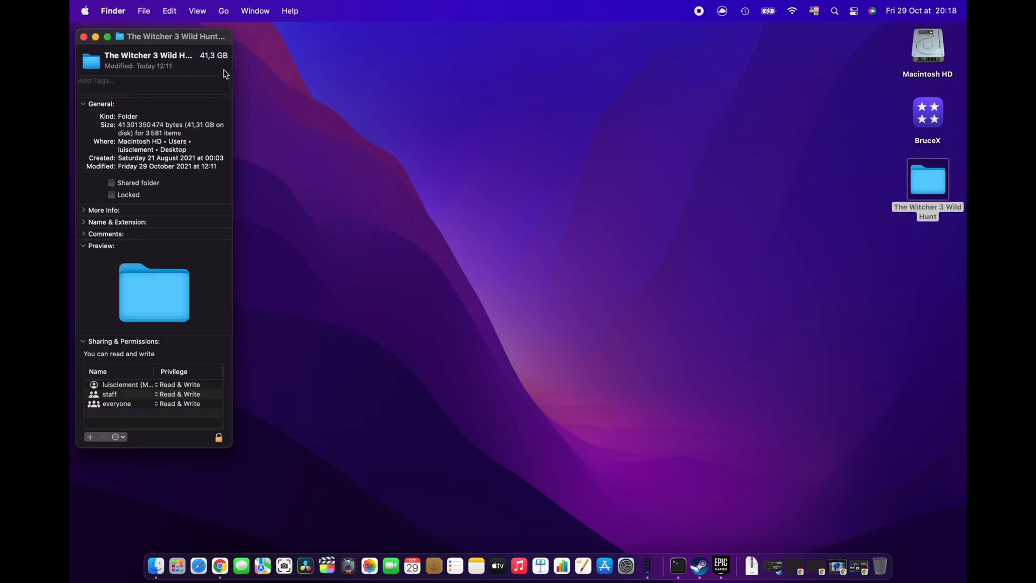
left_click(84, 36)
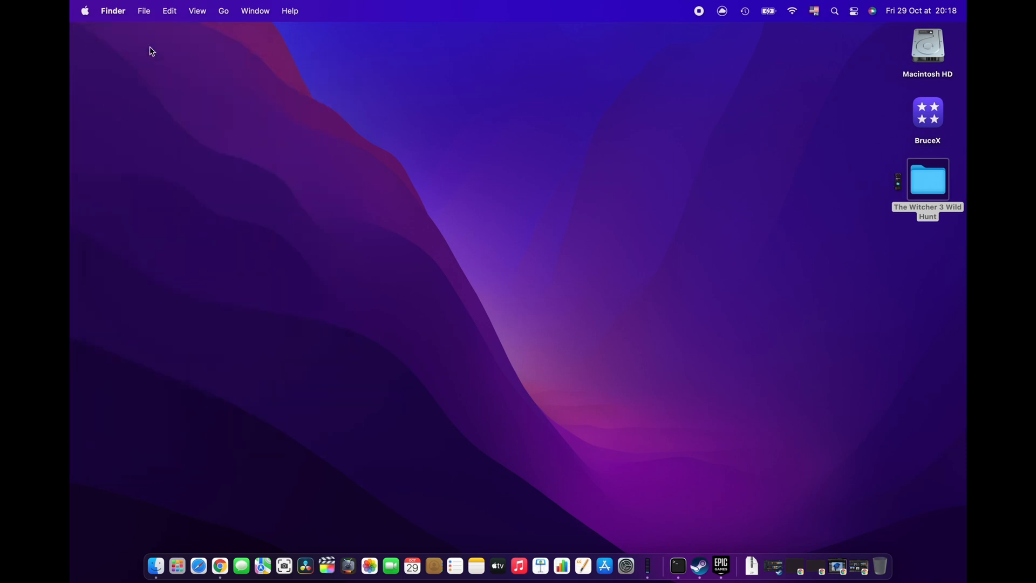
left_click(928, 179)
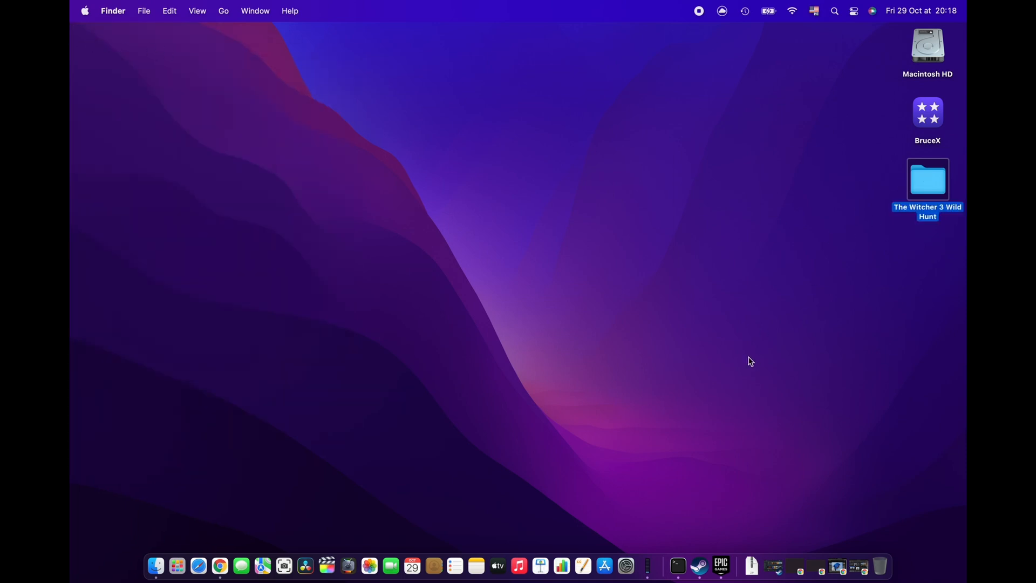
mouse_move(488, 493)
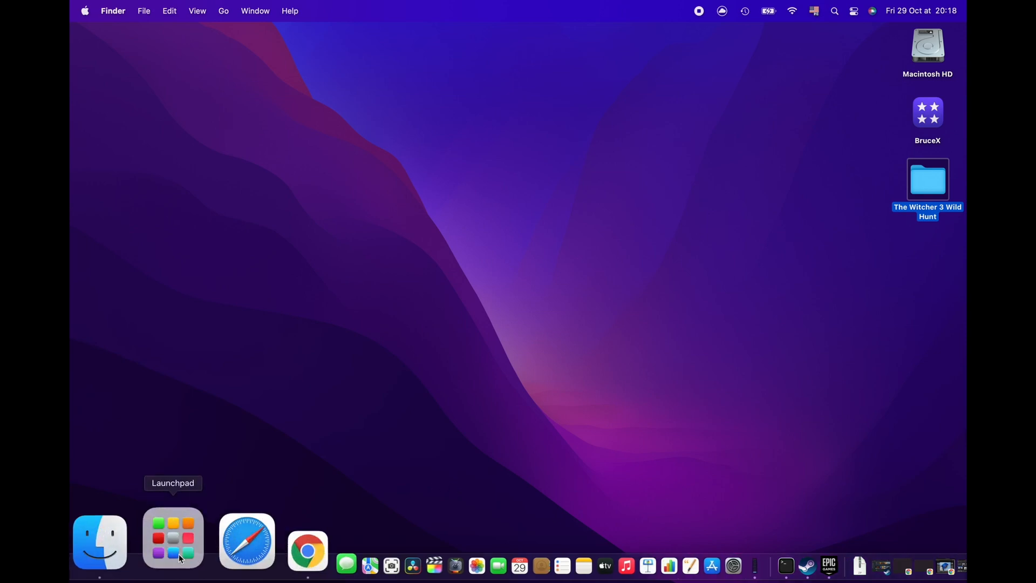
left_click(173, 541)
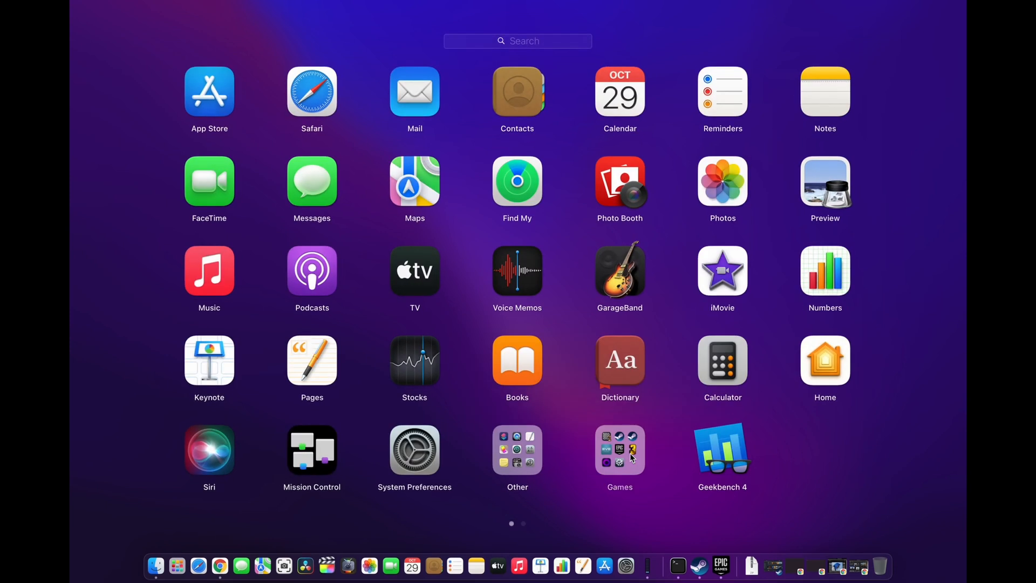
left_click(619, 450)
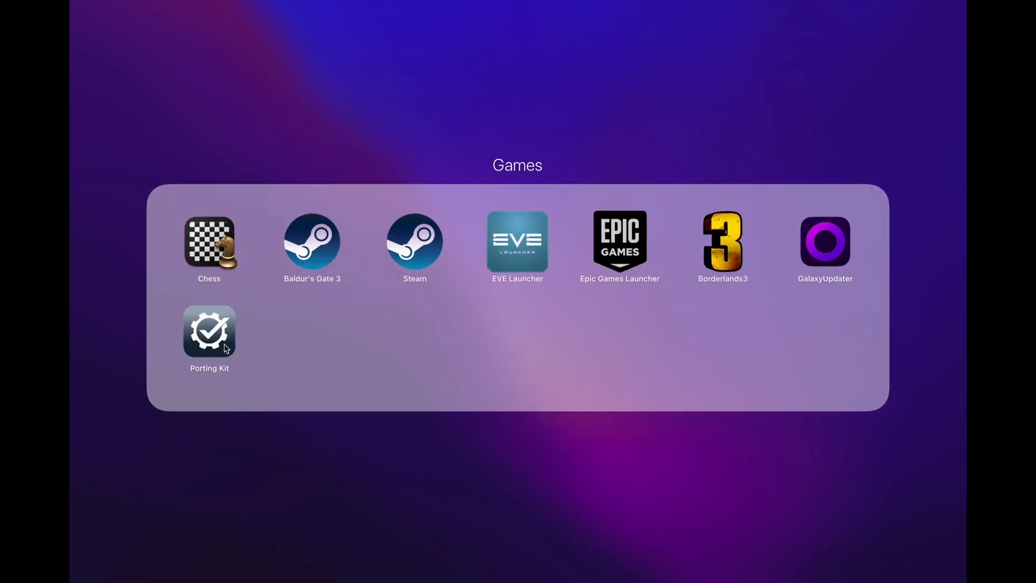
mouse_move(217, 379)
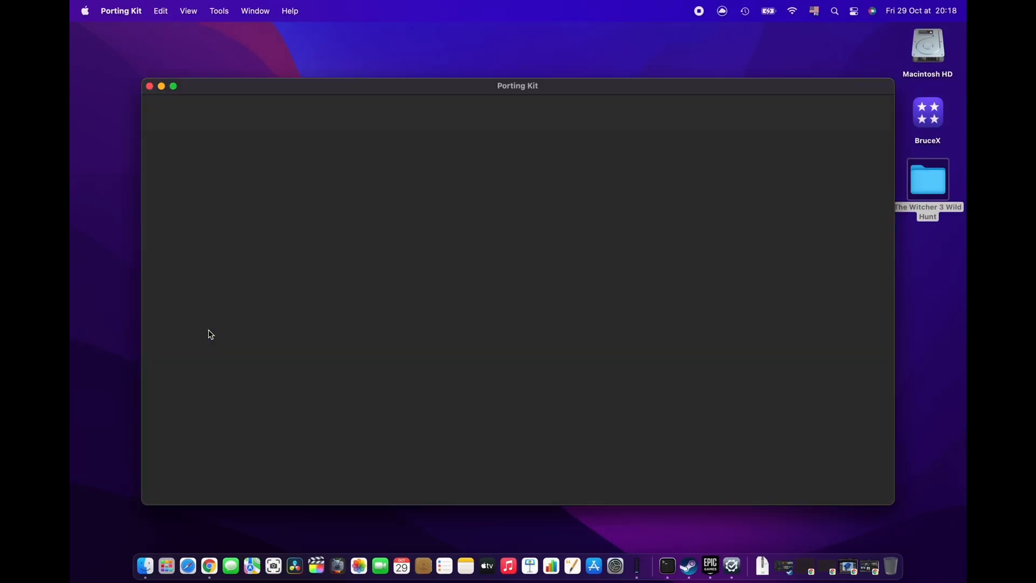
mouse_move(221, 332)
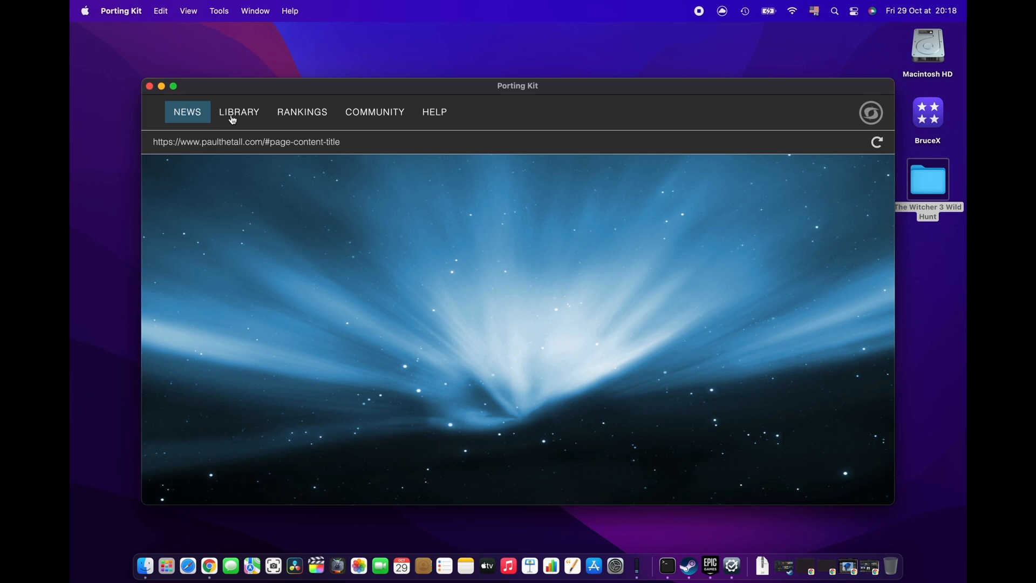
Search the library for 'wit' and open The Witcher 3: Wild Hunt port
left_click(239, 112)
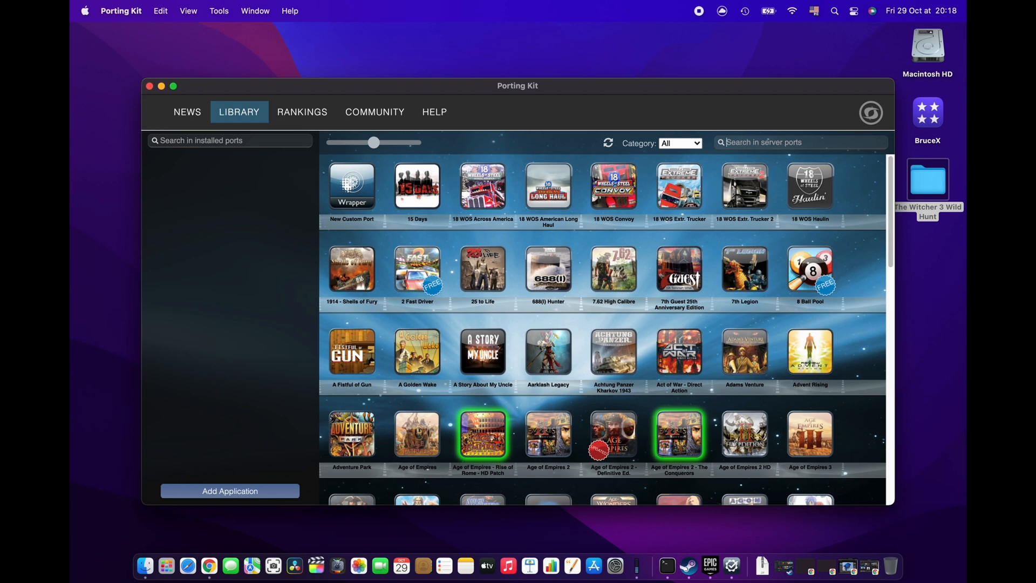
type("wit")
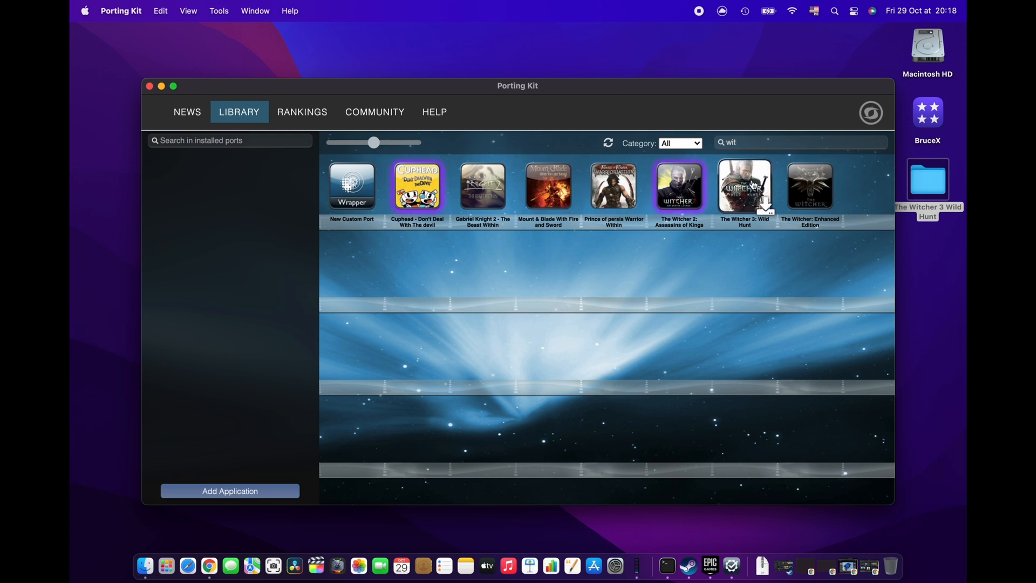
left_click(745, 186)
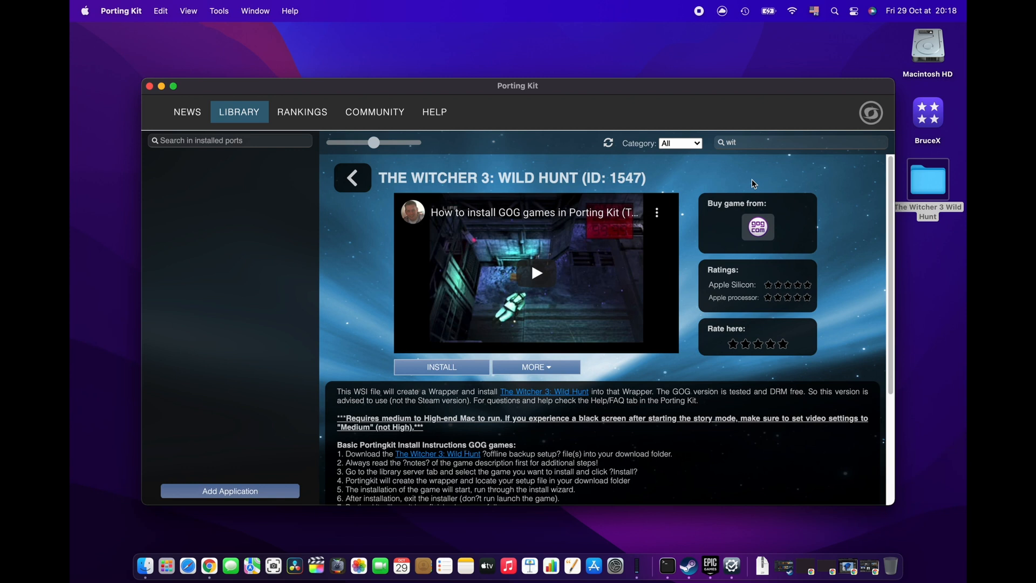
Run the Witcher 3 port installer, accepting the agreement and default settings and location
left_click(441, 367)
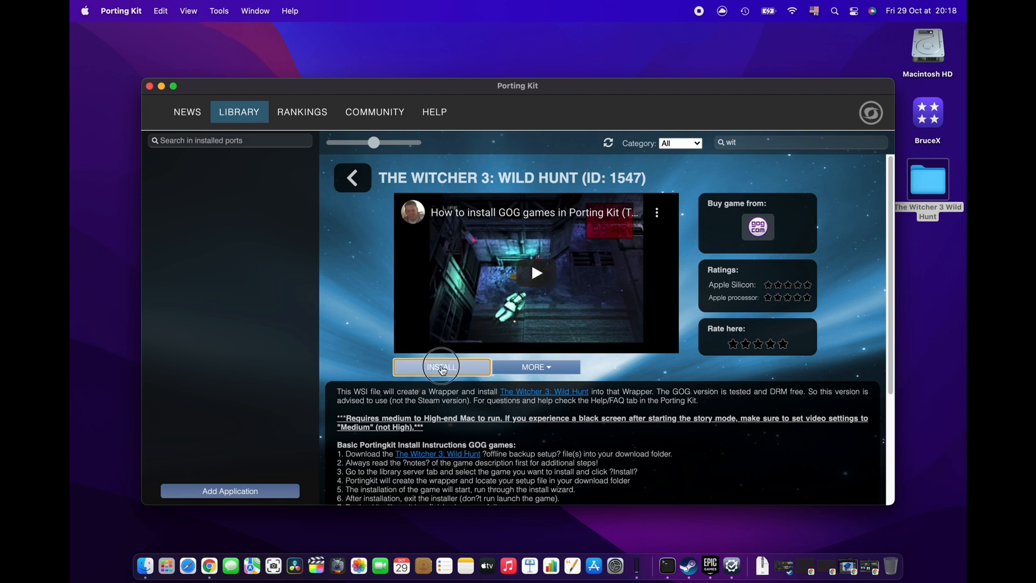
left_click(442, 367)
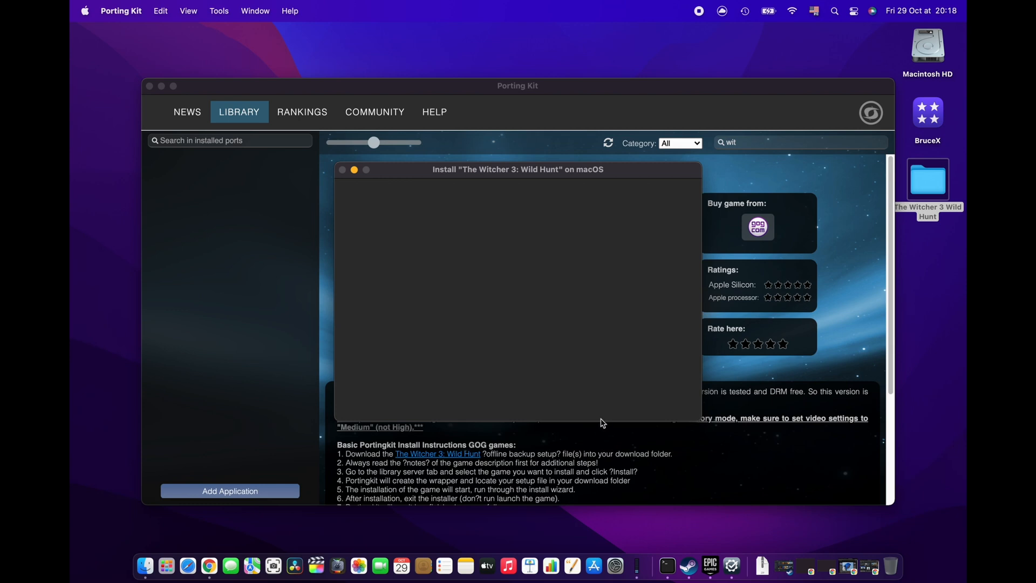
mouse_move(529, 276)
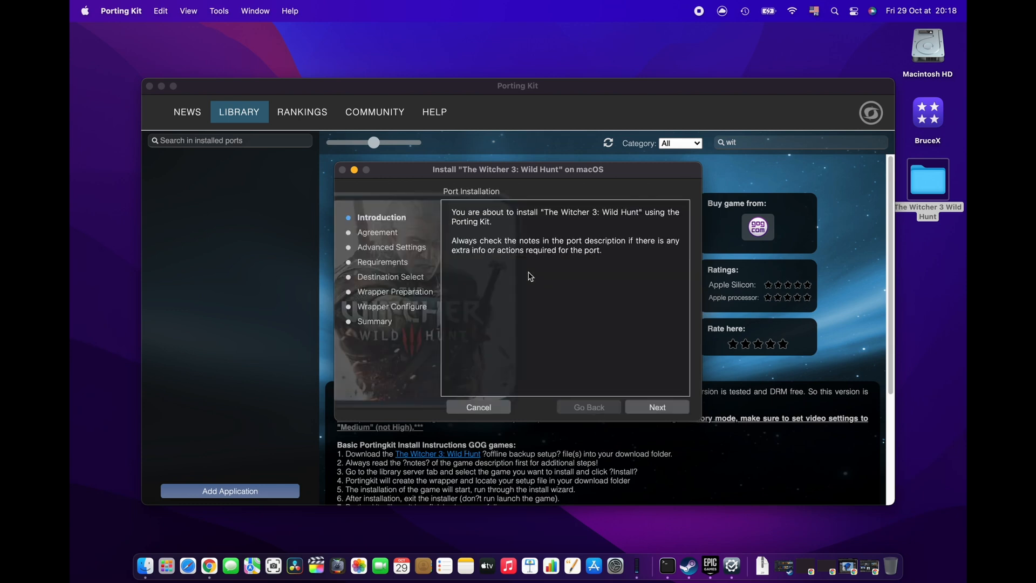
left_click(656, 406)
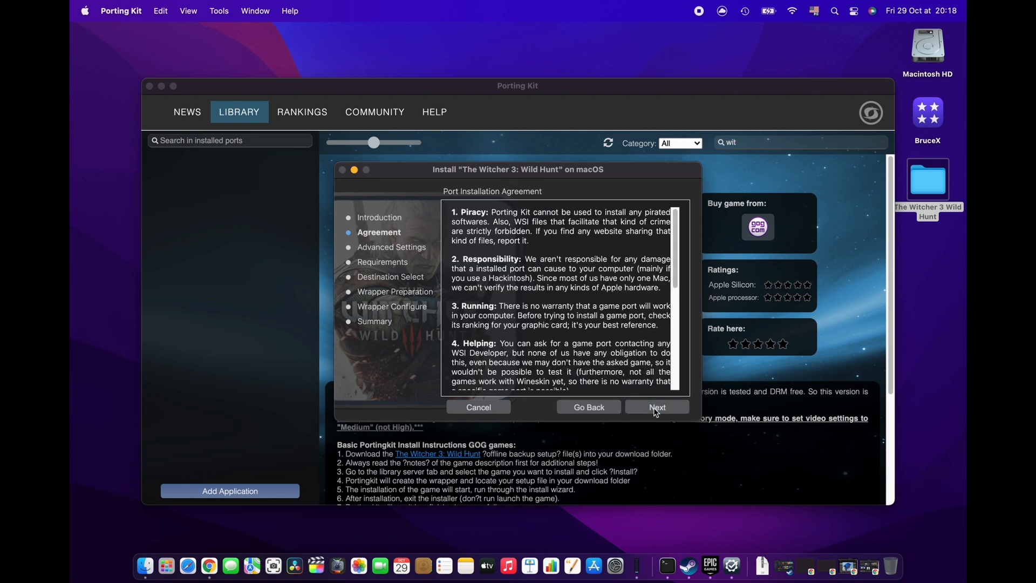
left_click(657, 406)
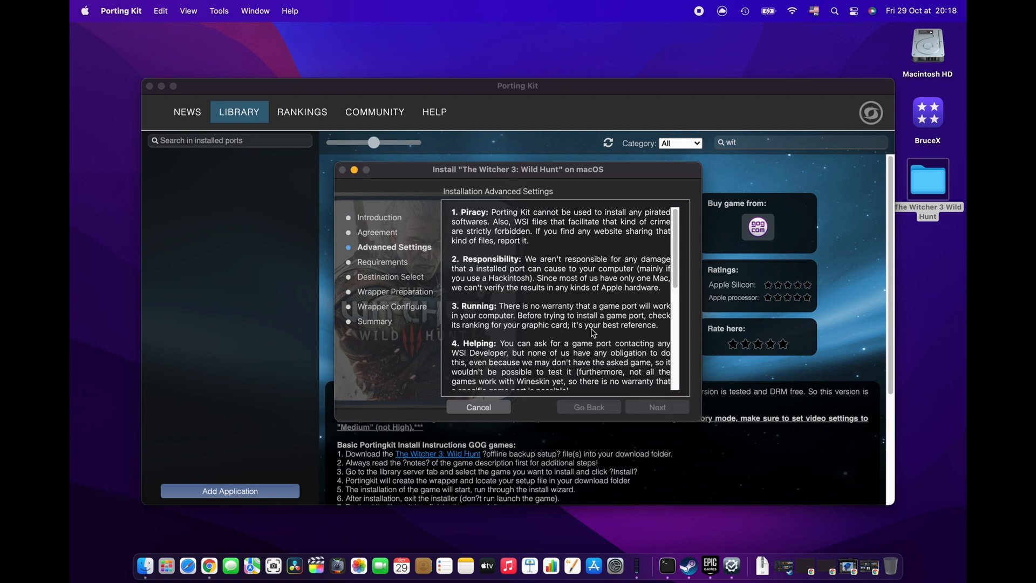
left_click(657, 406)
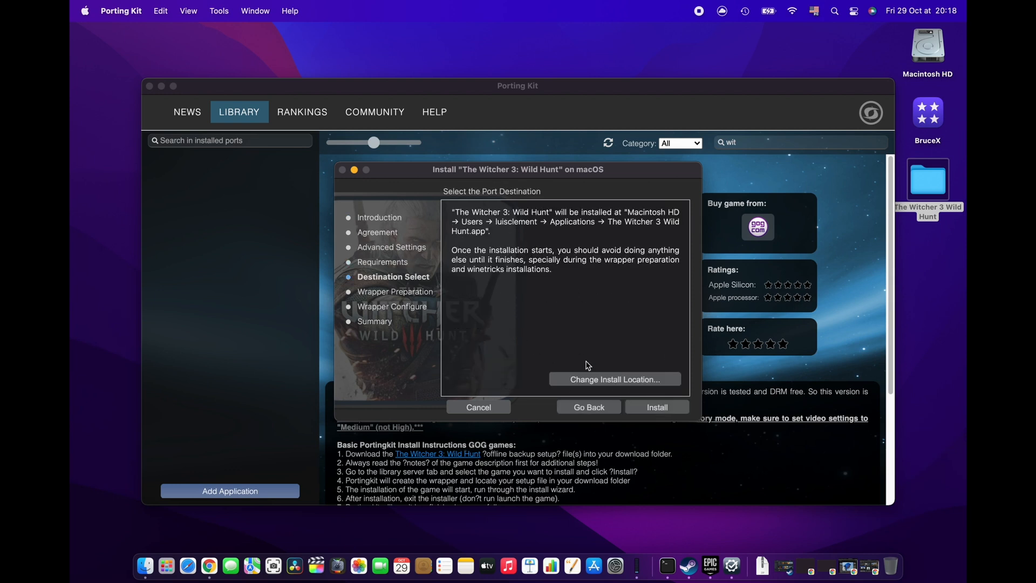
mouse_move(640, 390)
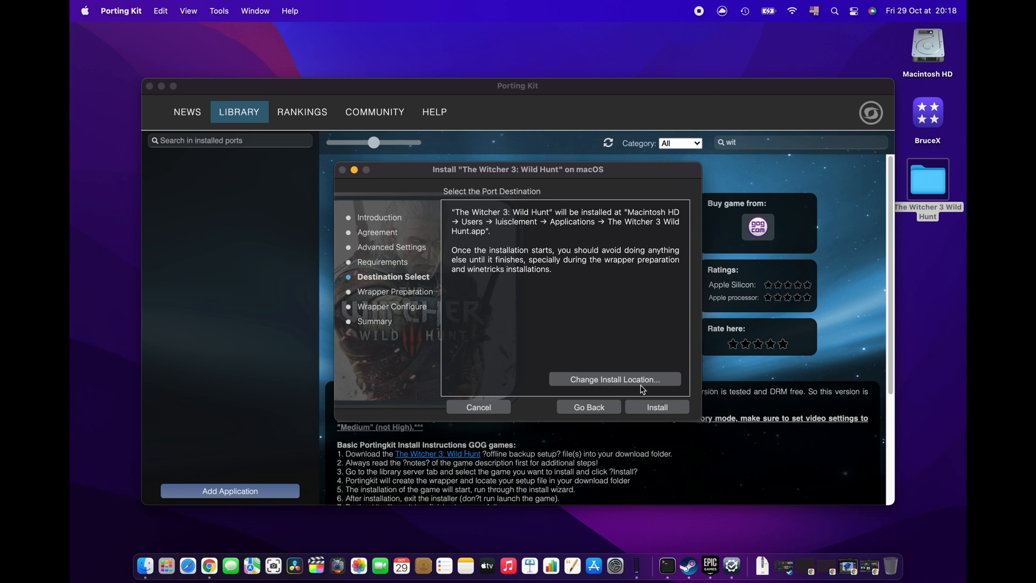
mouse_move(529, 232)
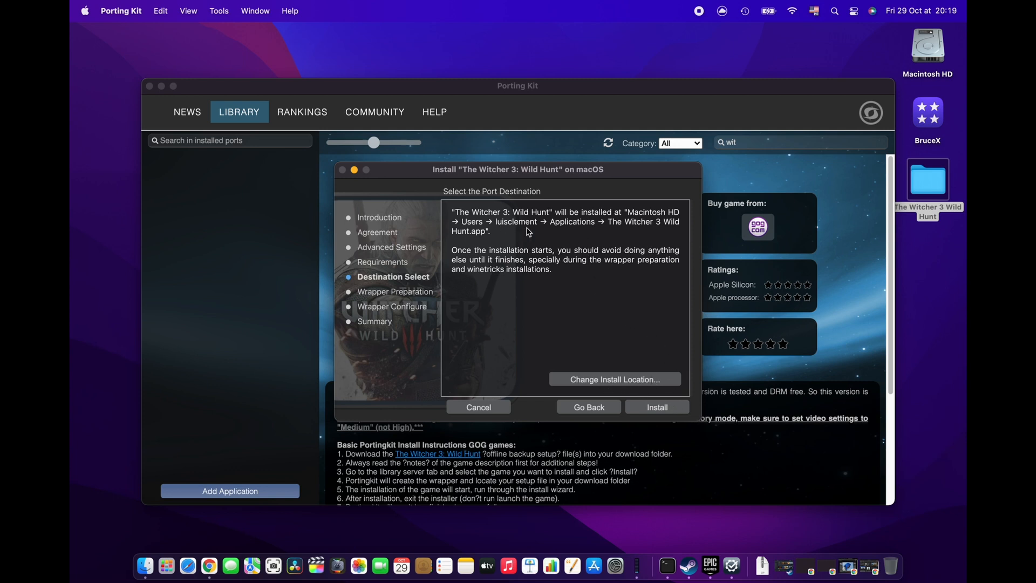
mouse_move(651, 437)
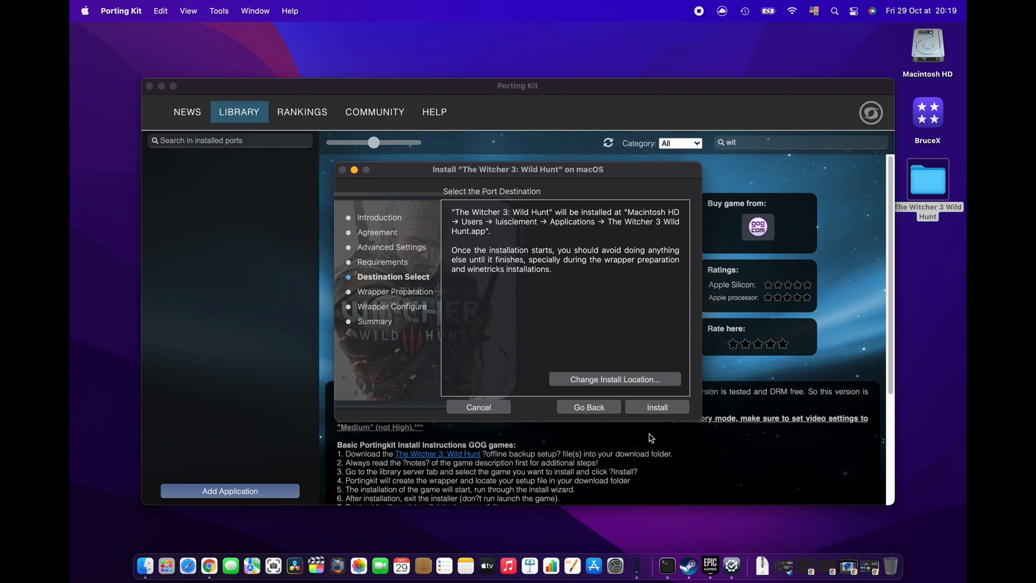
left_click(657, 407)
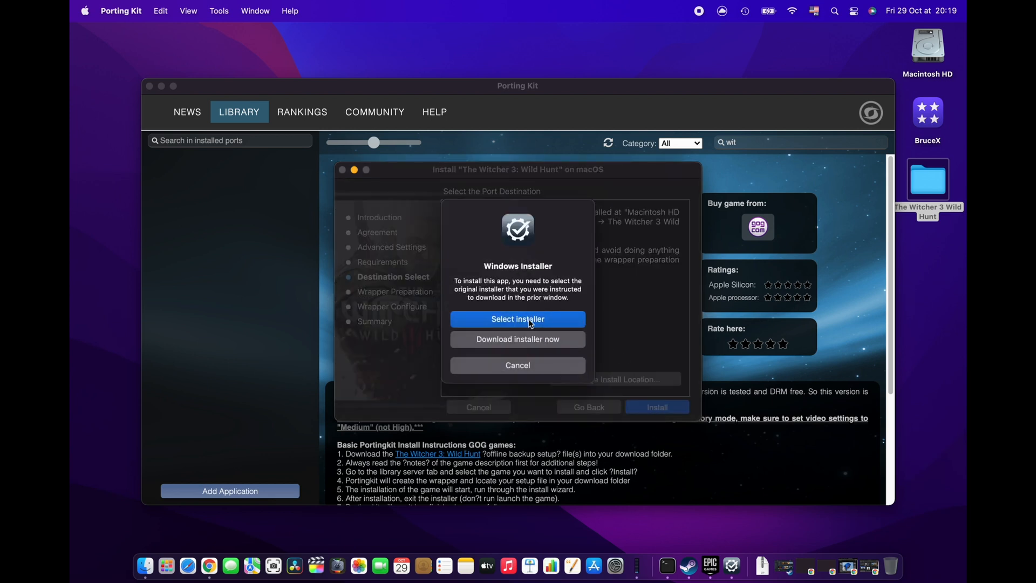
Choose Select installer and pick witcher3.exe from Desktop > The Witcher 3 Wild Hunt > bin > x64
left_click(518, 319)
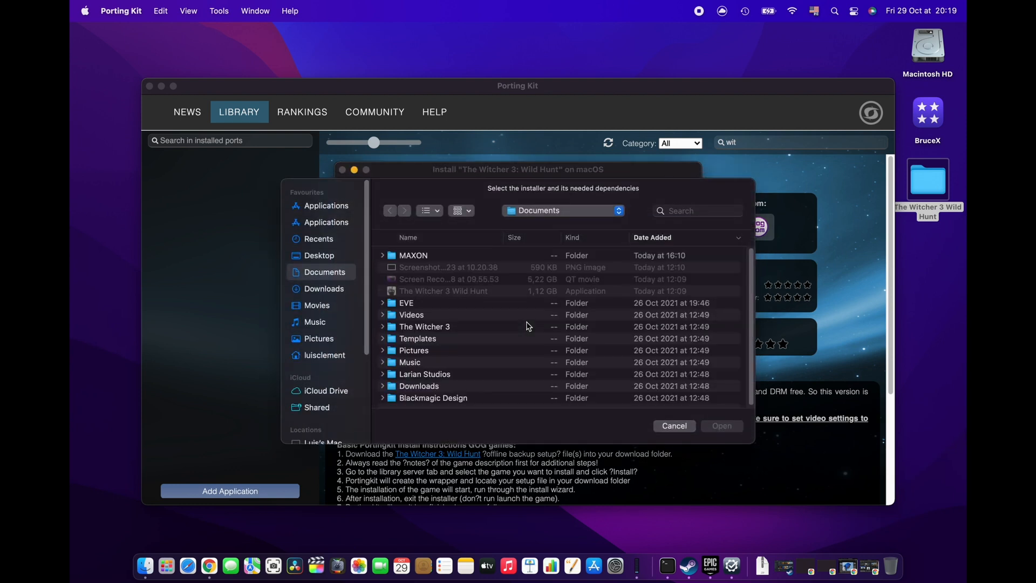
mouse_move(324, 223)
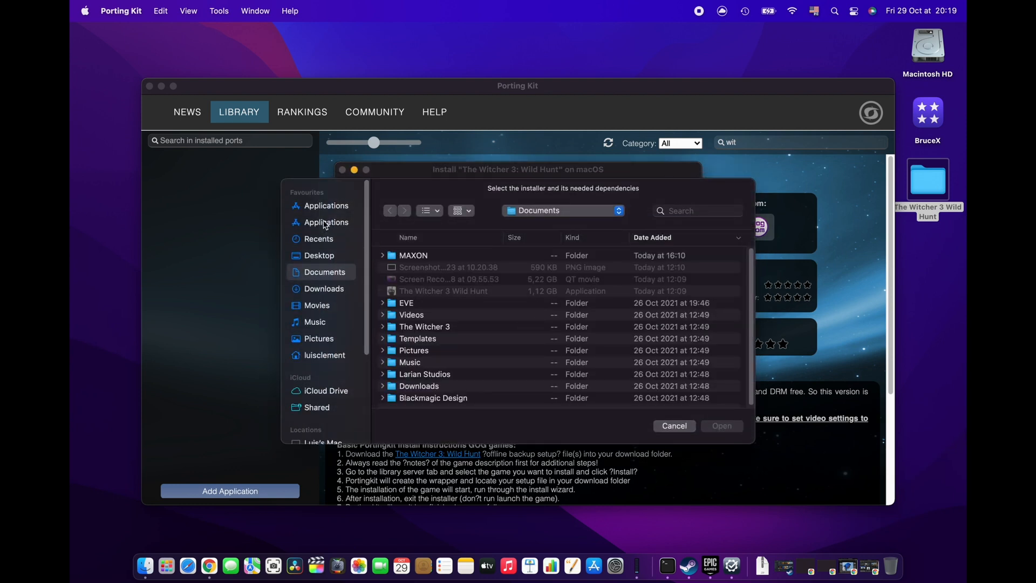
mouse_move(330, 324)
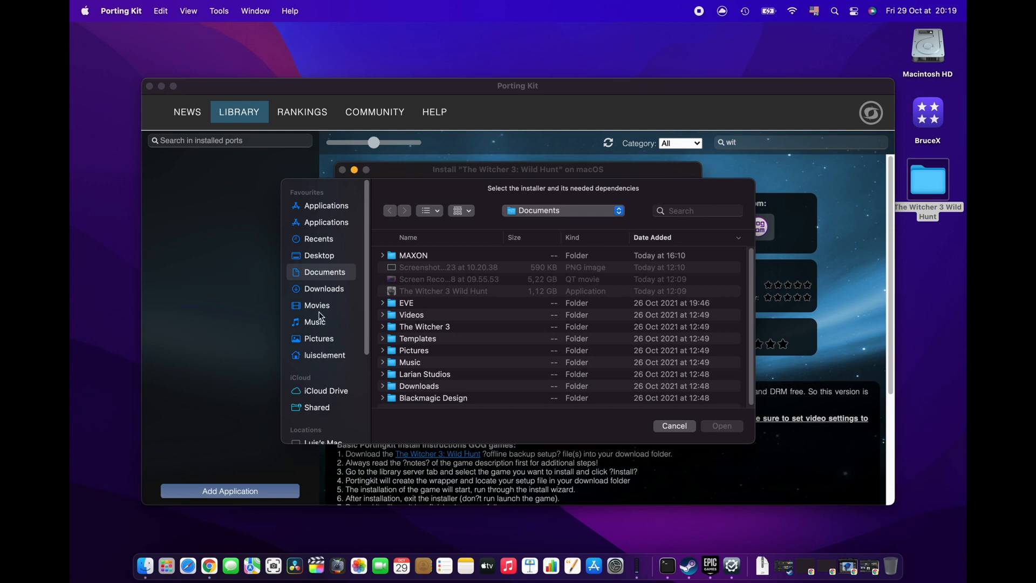
left_click(318, 256)
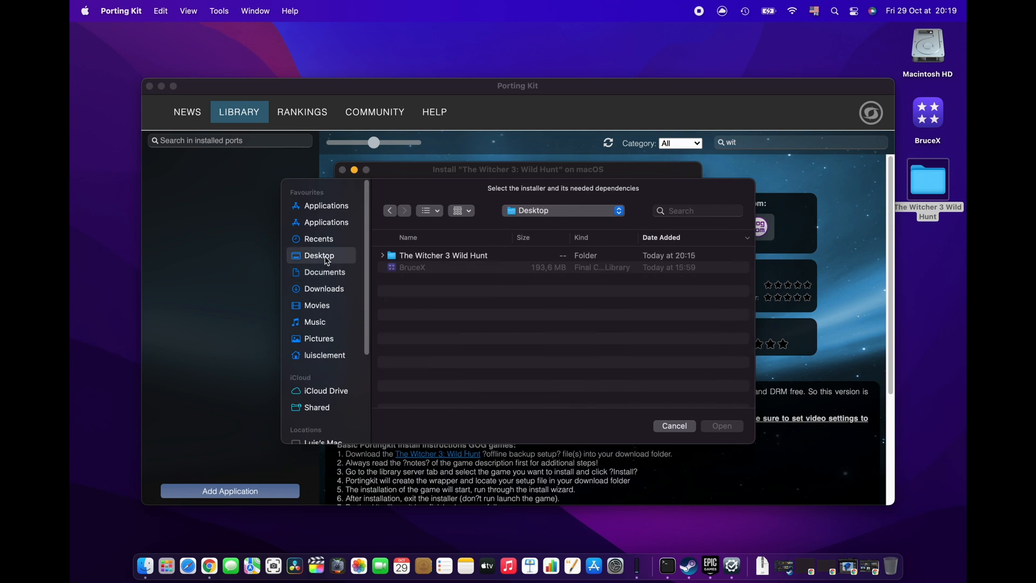
mouse_move(960, 193)
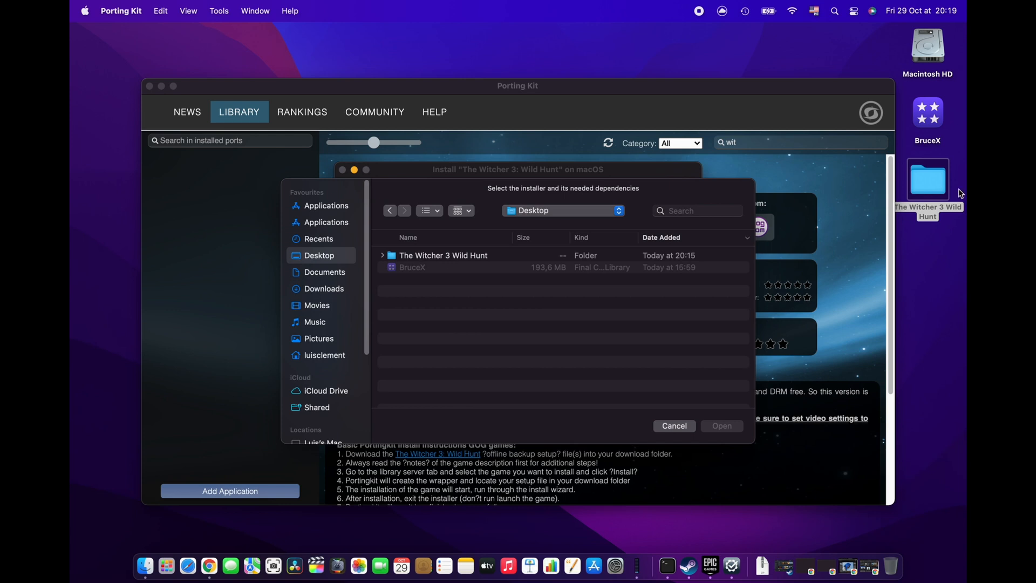
left_click(443, 255)
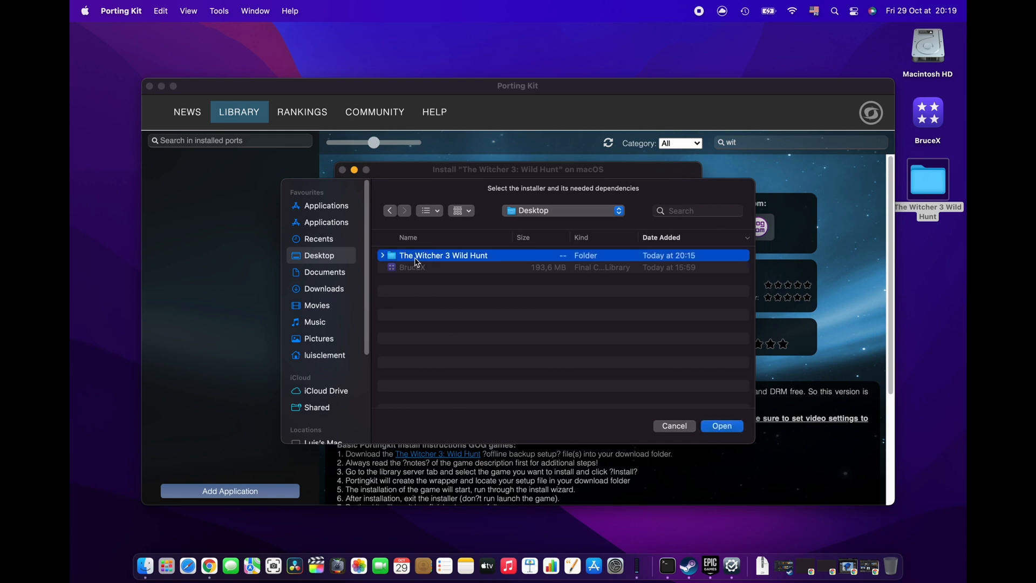
double_click(442, 255)
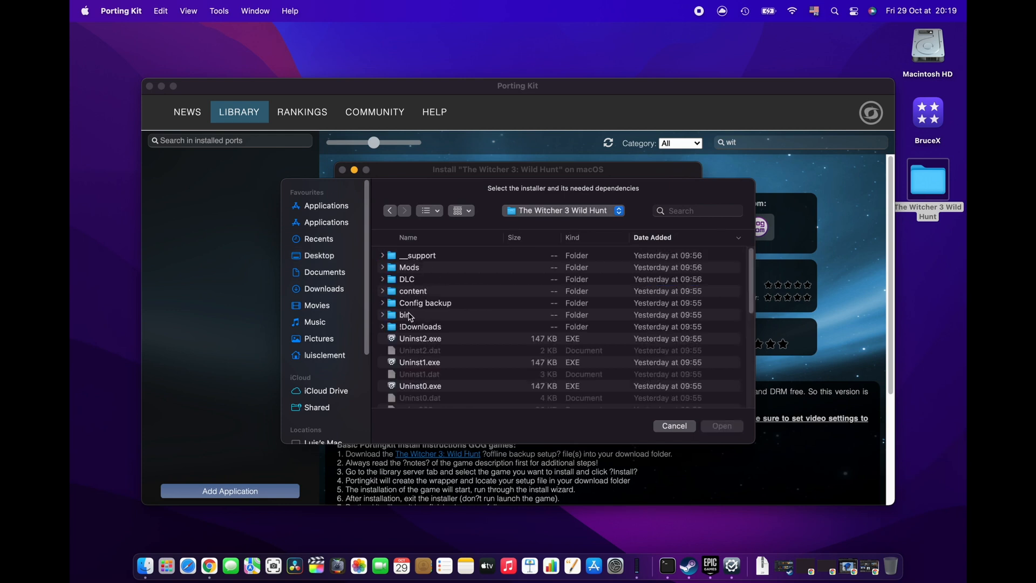
mouse_move(416, 320)
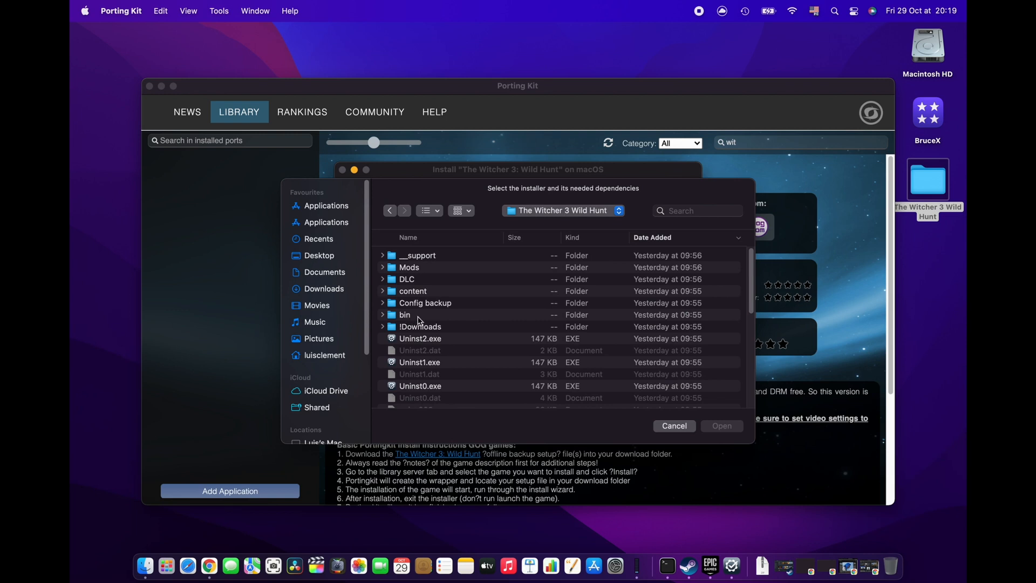
double_click(404, 315)
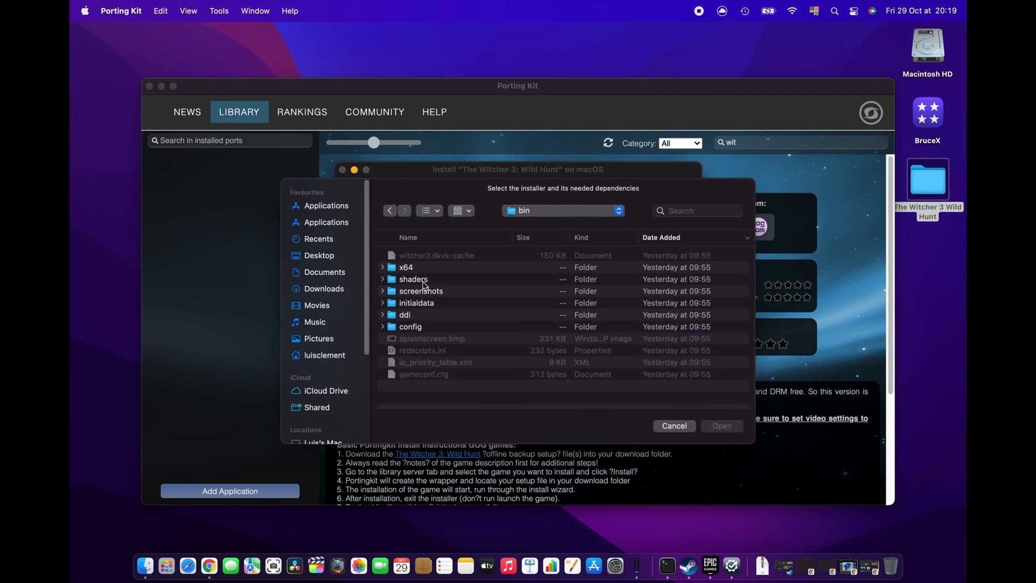
mouse_move(405, 270)
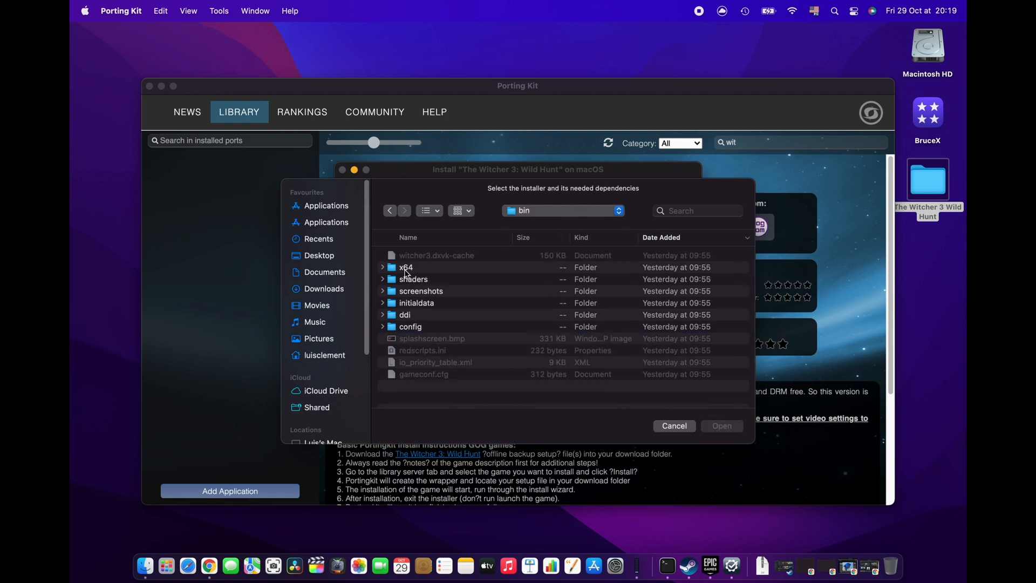
double_click(406, 267)
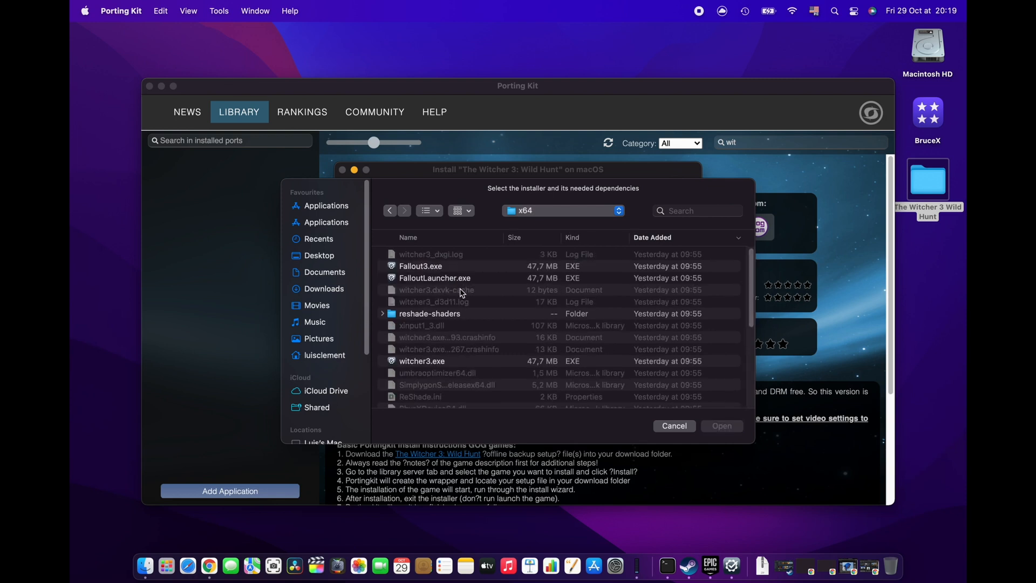
left_click(421, 361)
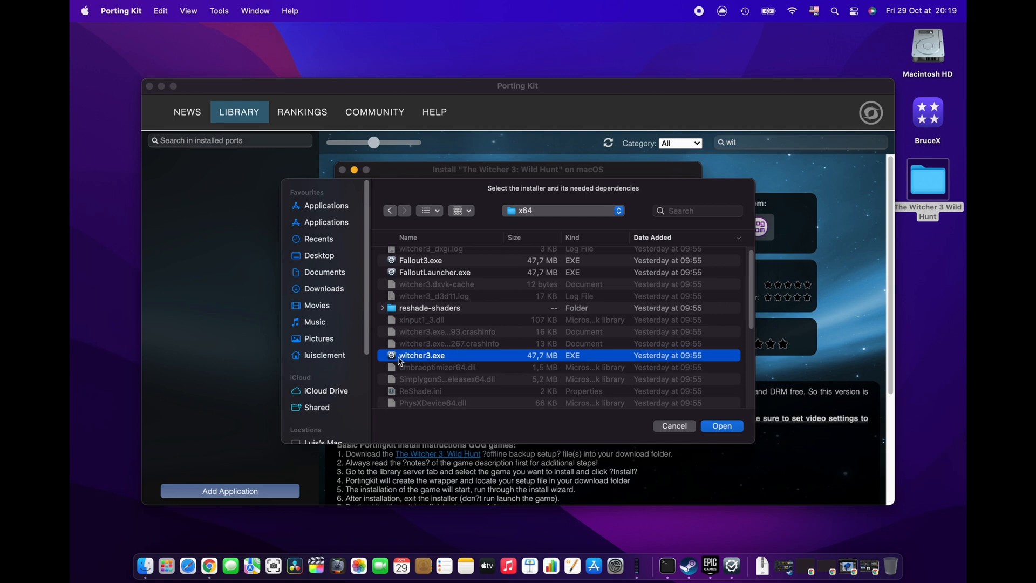
mouse_move(722, 426)
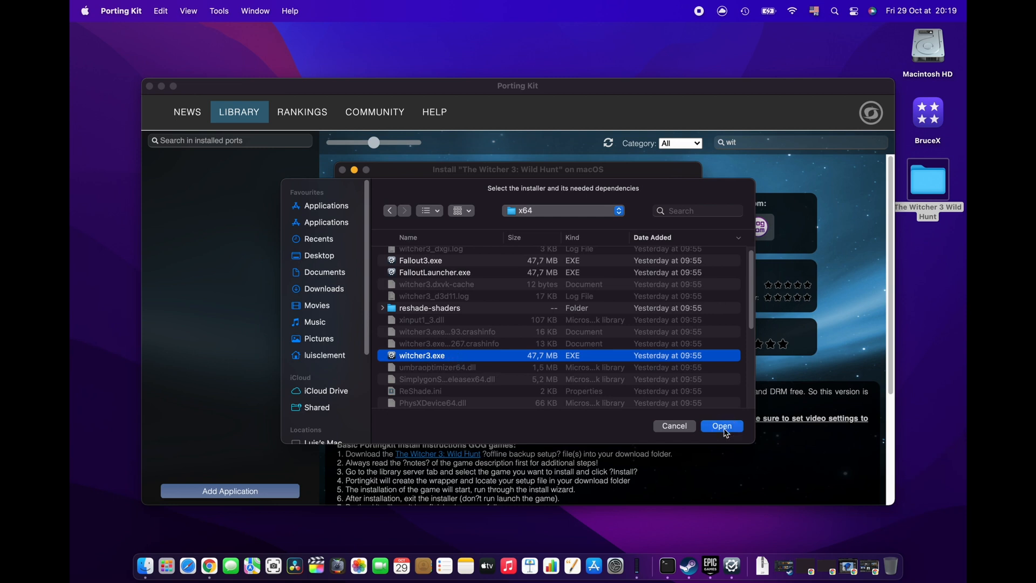
Confirm witcher3.exe as the installer and wait for the v1.32 main menu
left_click(721, 426)
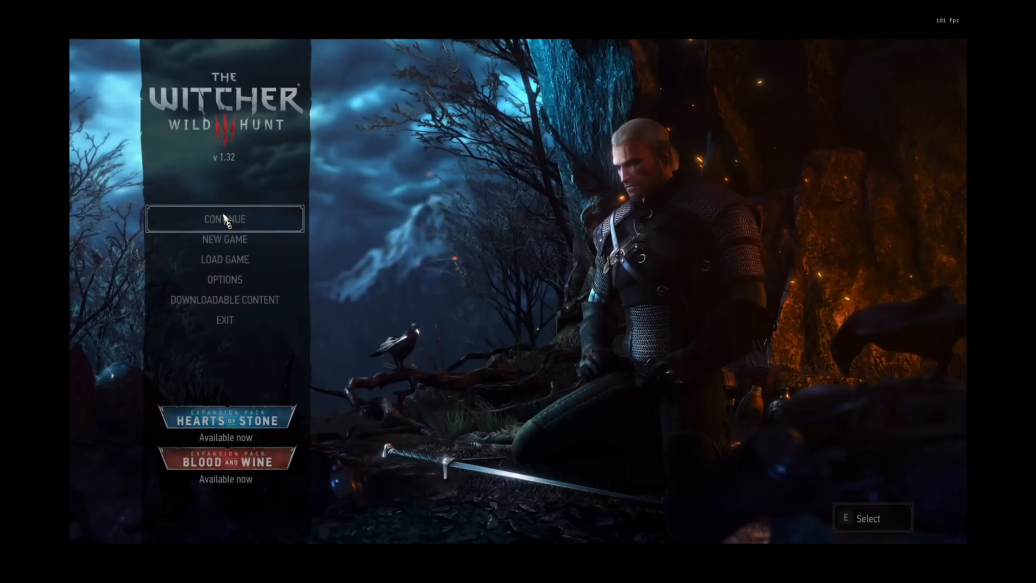
mouse_move(225, 320)
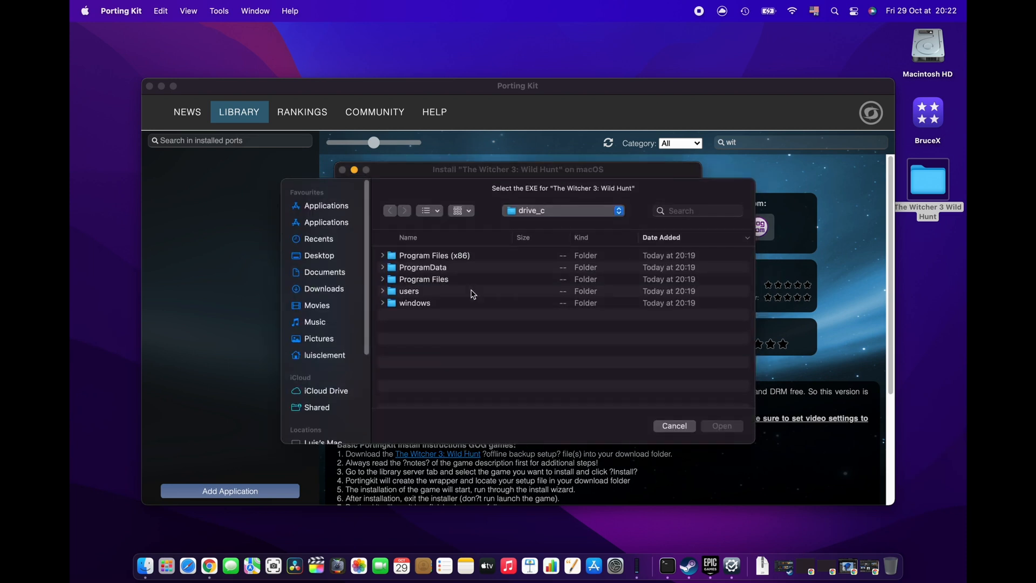
mouse_move(628, 200)
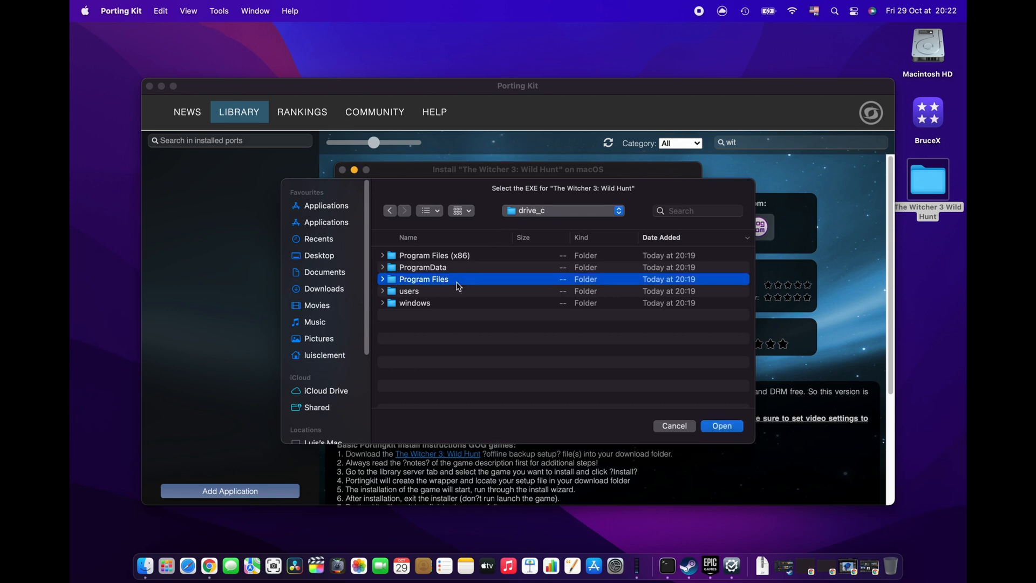
Choose witcher3.exe from Desktop > The Witcher 3 Wild Hunt > bin > x64 as the executable
left_click(319, 255)
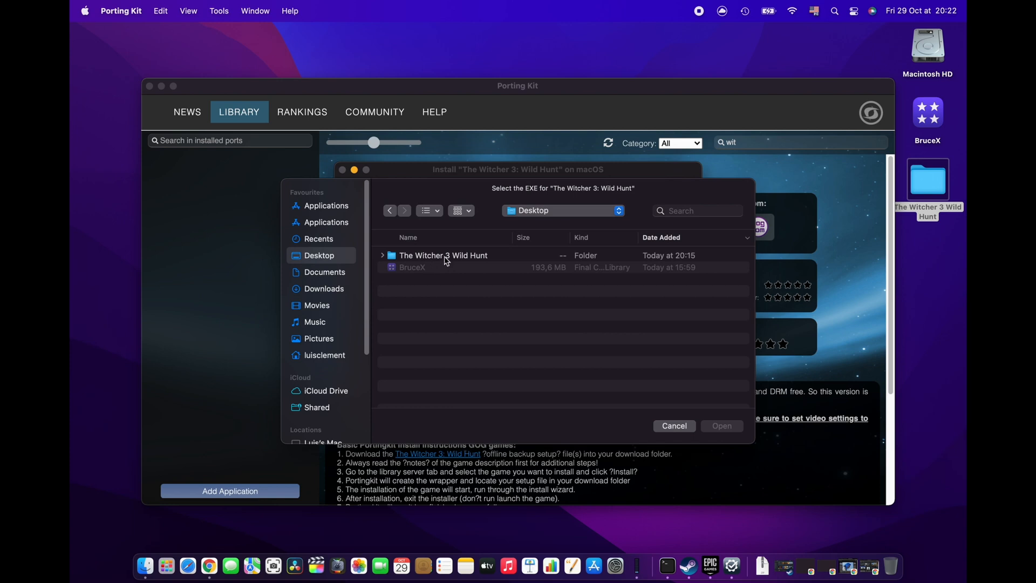
double_click(444, 255)
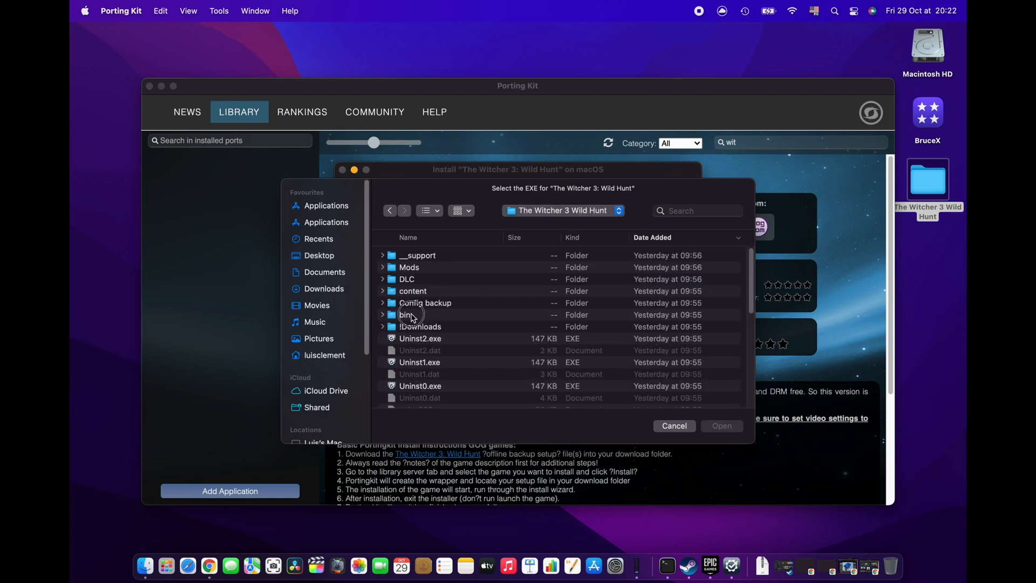
double_click(406, 314)
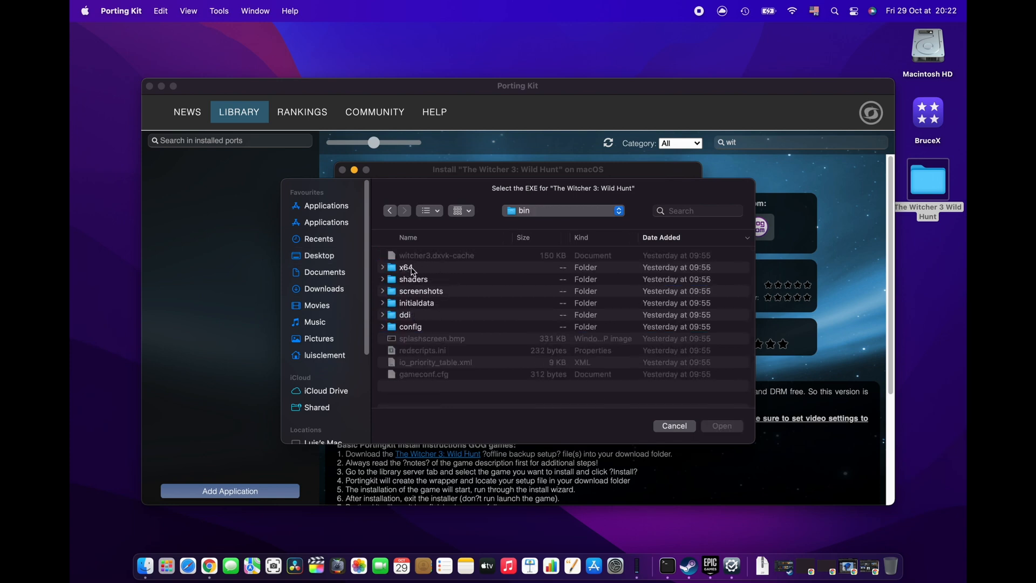
double_click(407, 268)
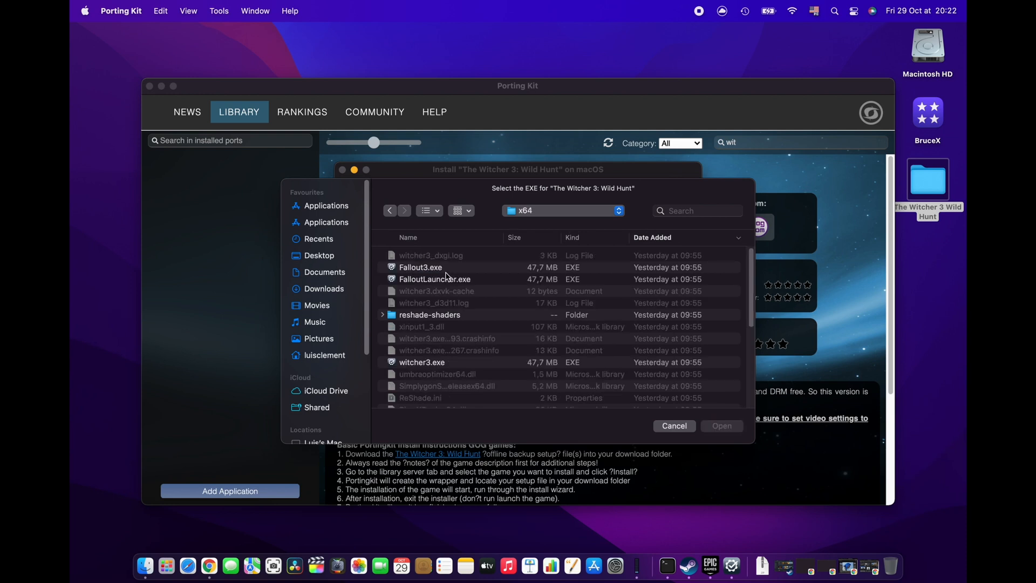
left_click(421, 363)
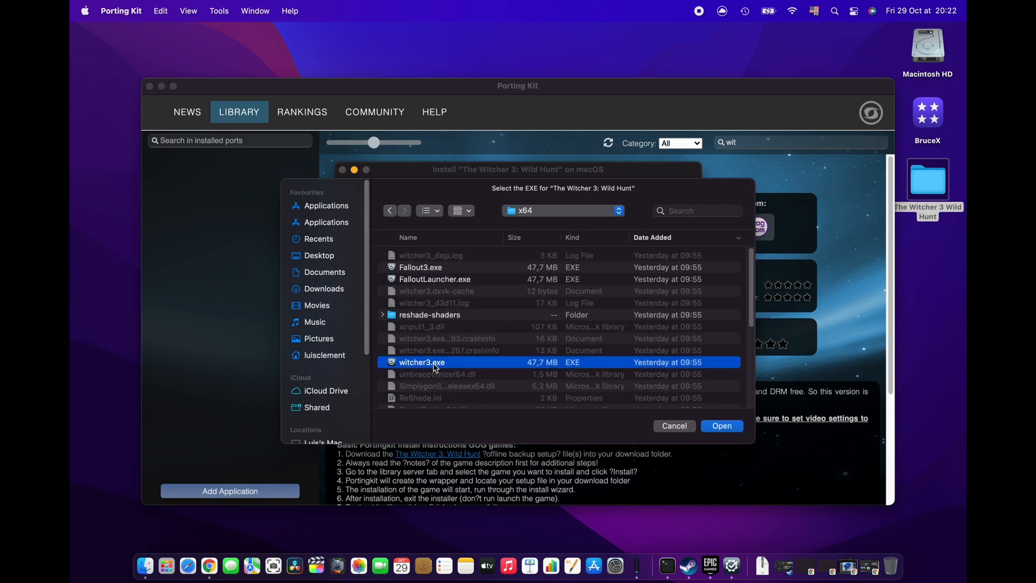
left_click(721, 425)
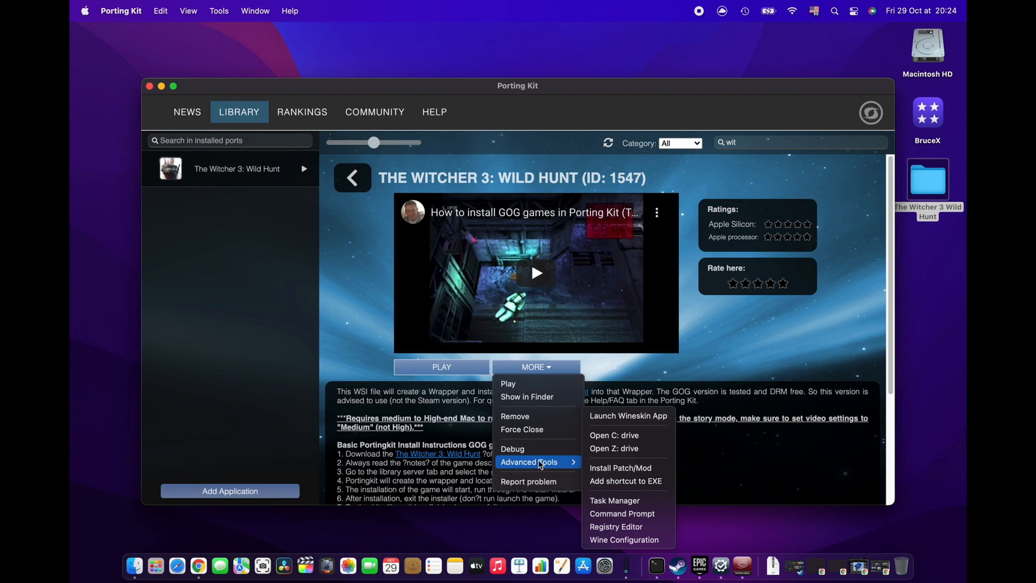
mouse_move(628, 415)
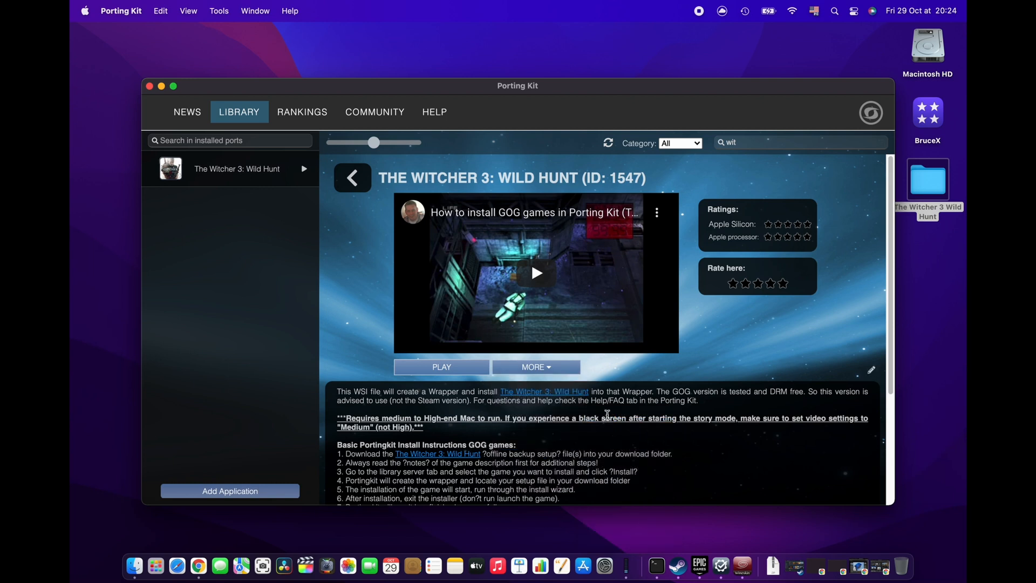
Bring up Wineskin Advanced's Configuration tab, showing the .bat Windows EXE path
left_click(441, 367)
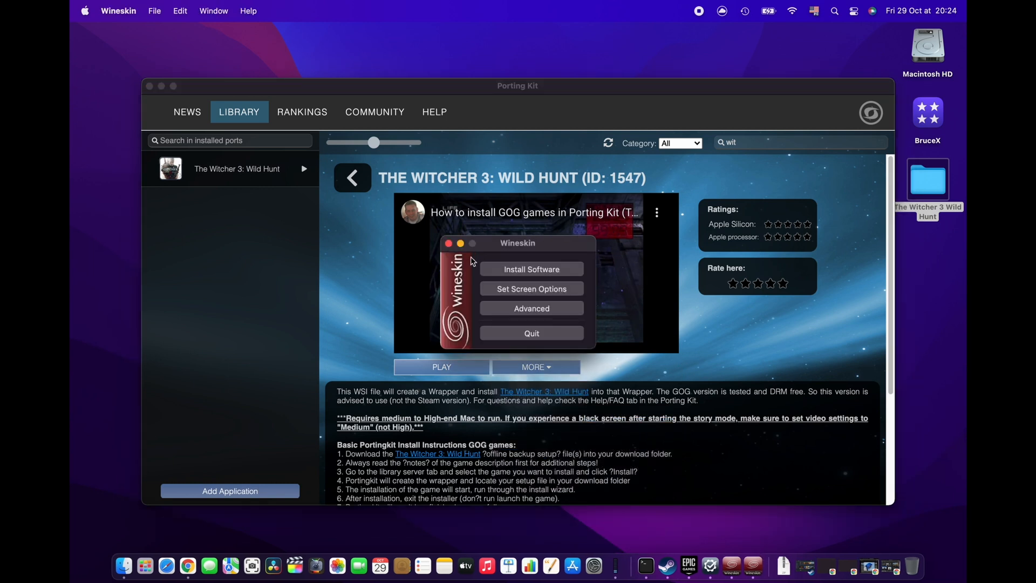
left_click(531, 308)
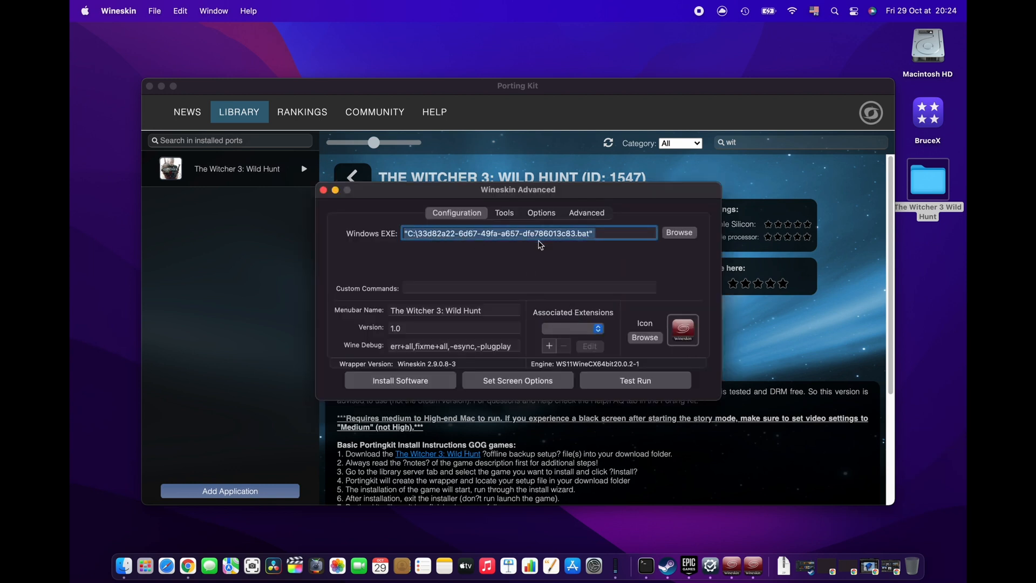
mouse_move(394, 391)
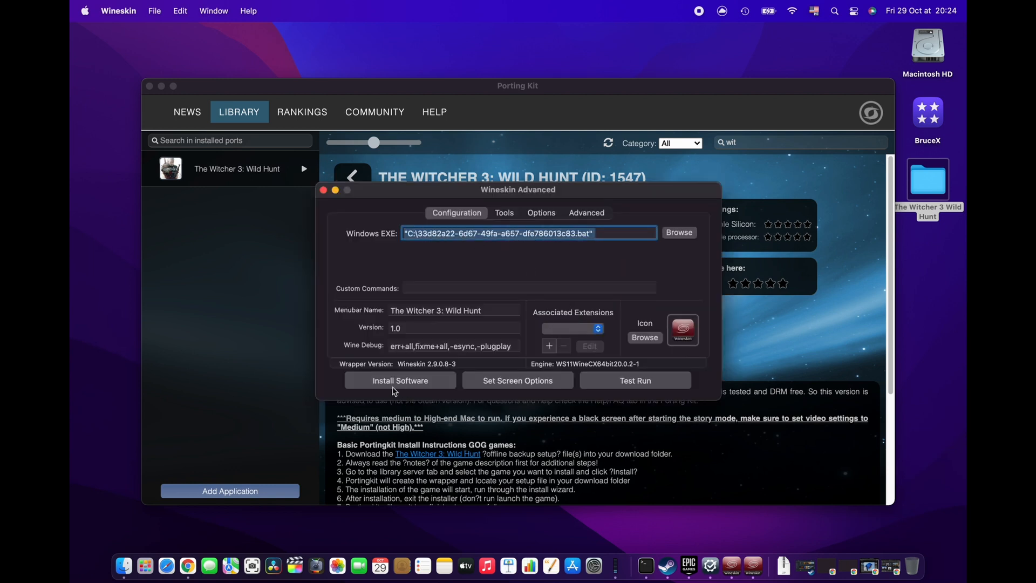
Use Install Software > Move a Folder Inside to move the Desktop's Witcher 3 Wild Hunt folder
left_click(399, 380)
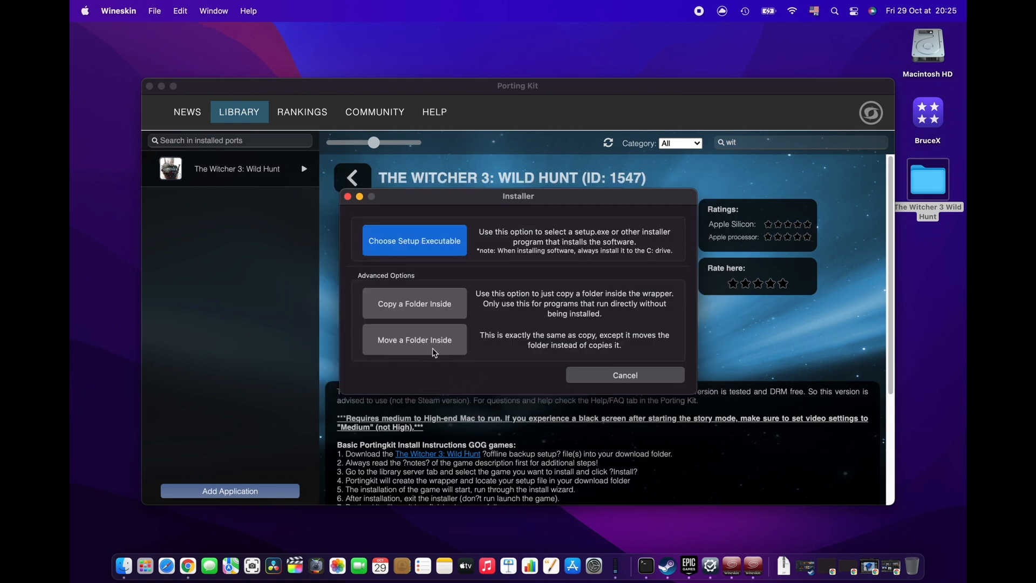
left_click(415, 339)
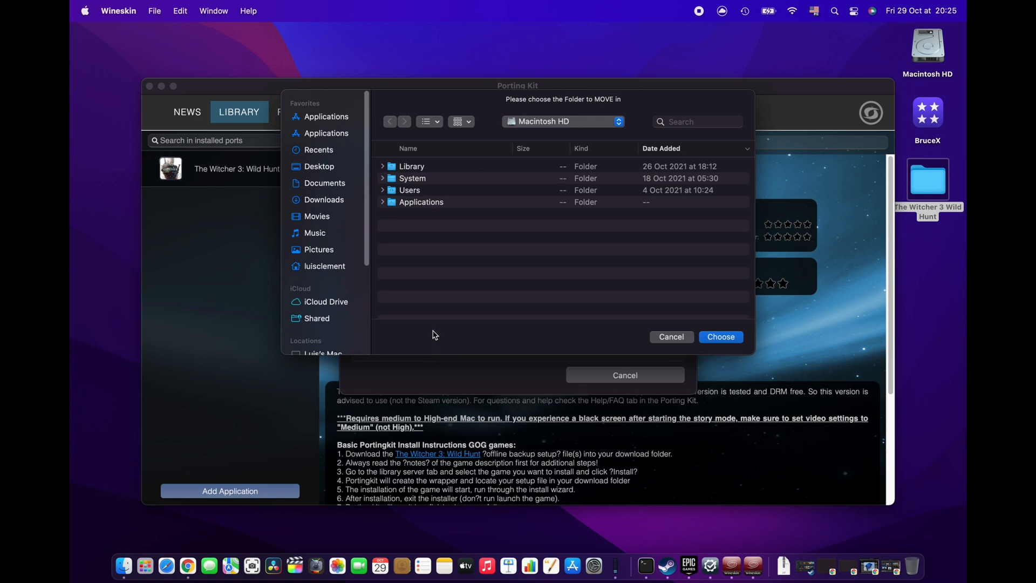
mouse_move(532, 197)
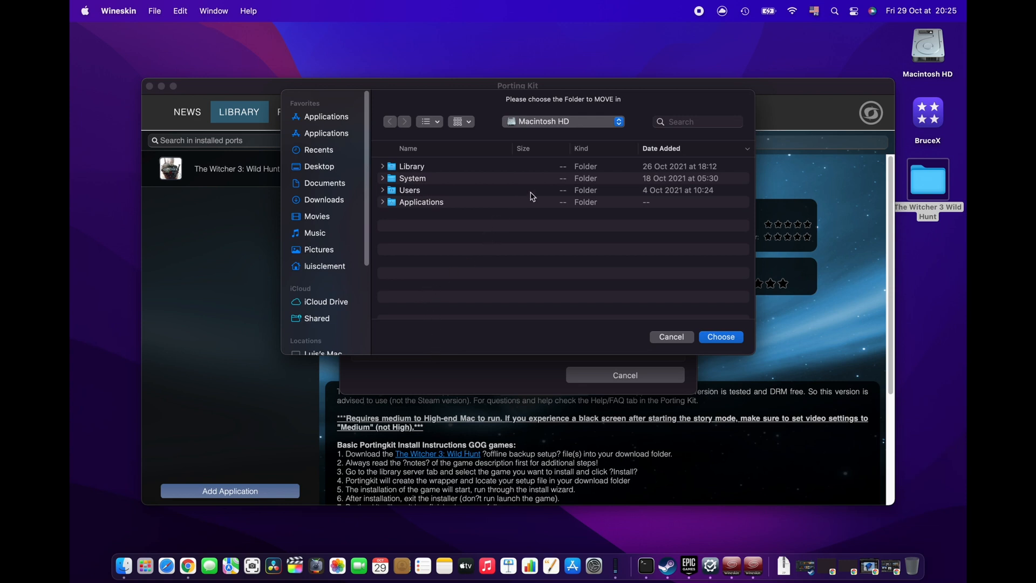
mouse_move(327, 171)
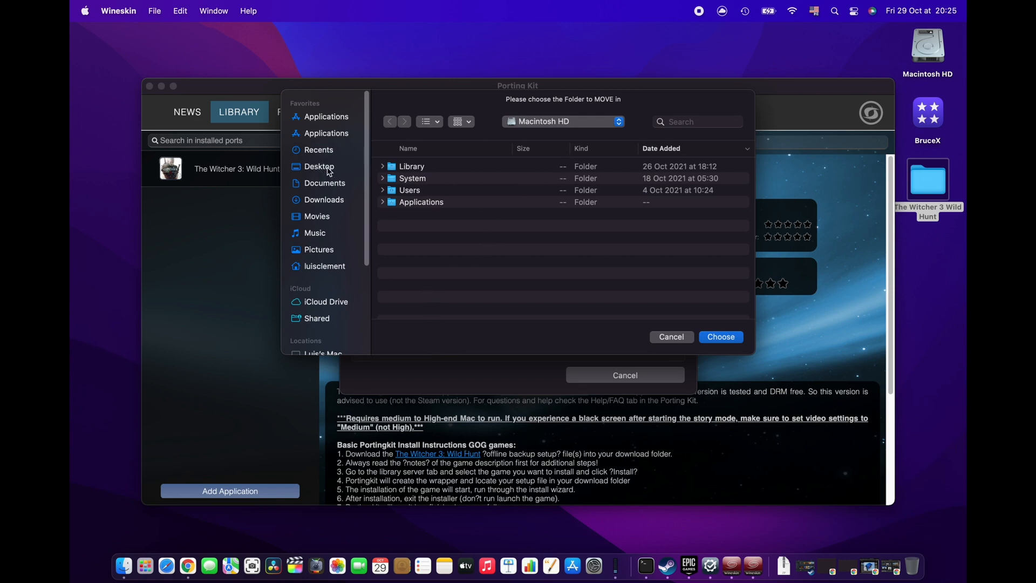
left_click(320, 166)
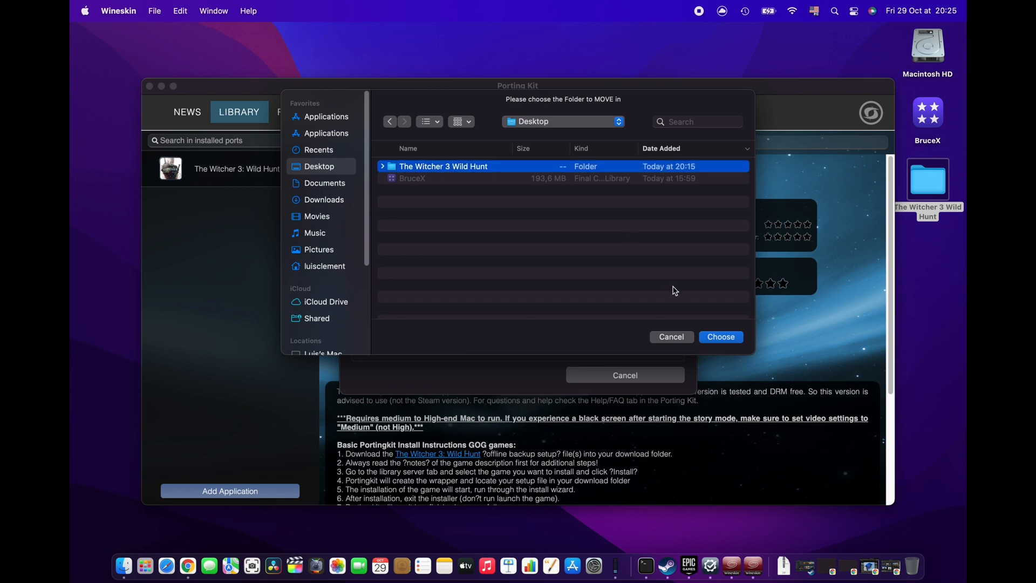
left_click(719, 337)
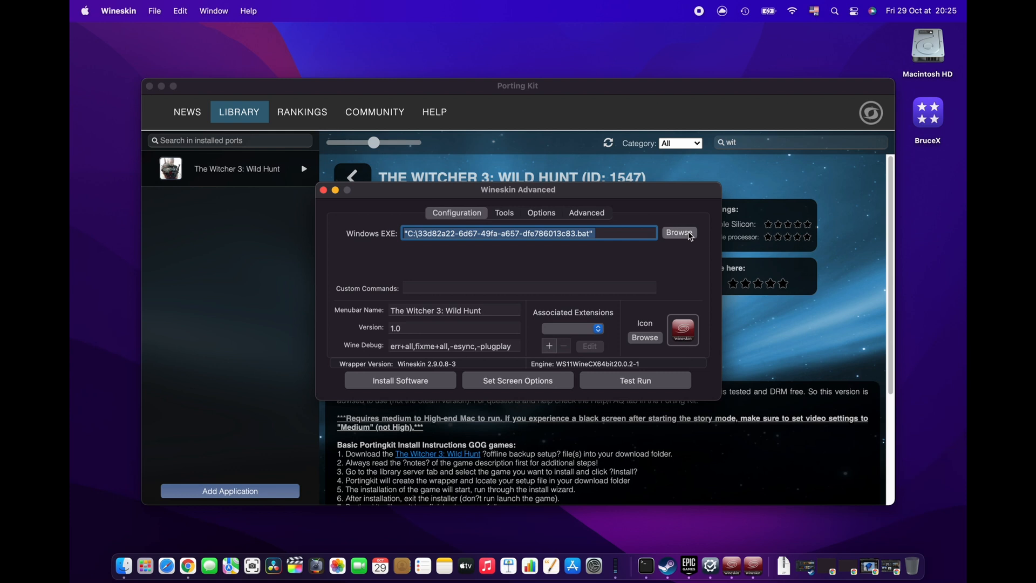
Point Windows EXE to Program Files\The Witcher 3 Wild Hunt\bin\x64\witcher3.exe
left_click(679, 232)
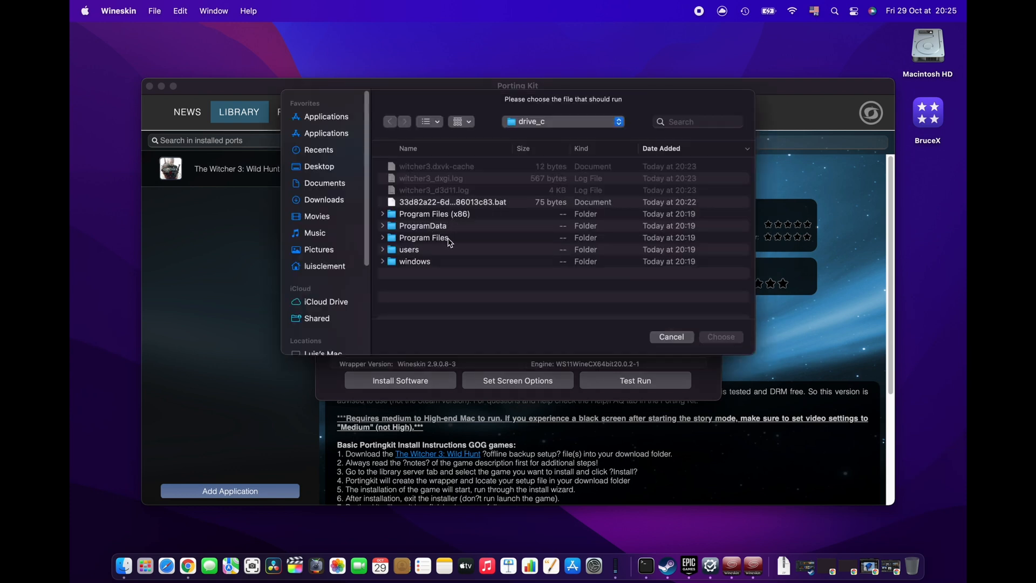
double_click(424, 237)
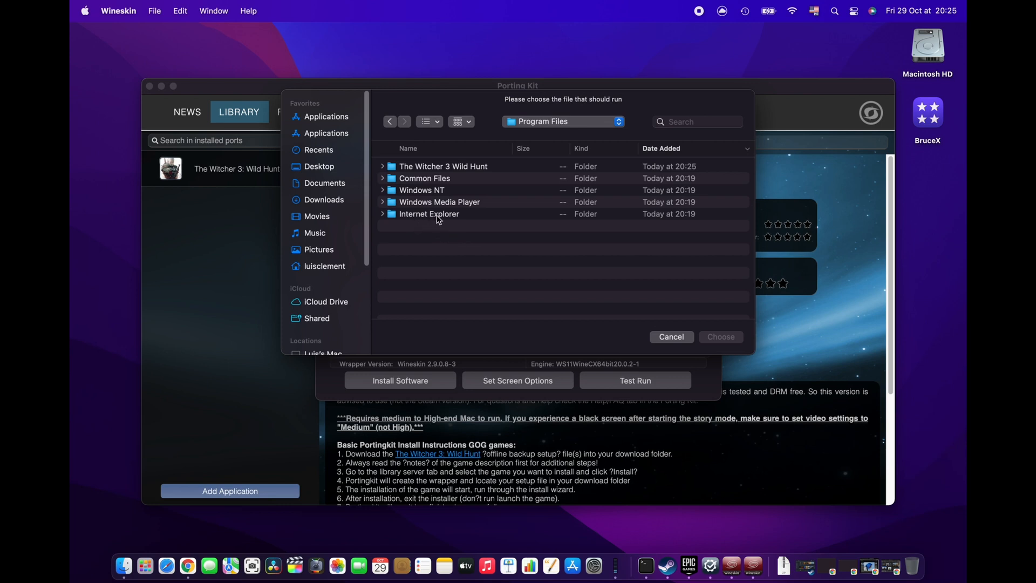
double_click(443, 166)
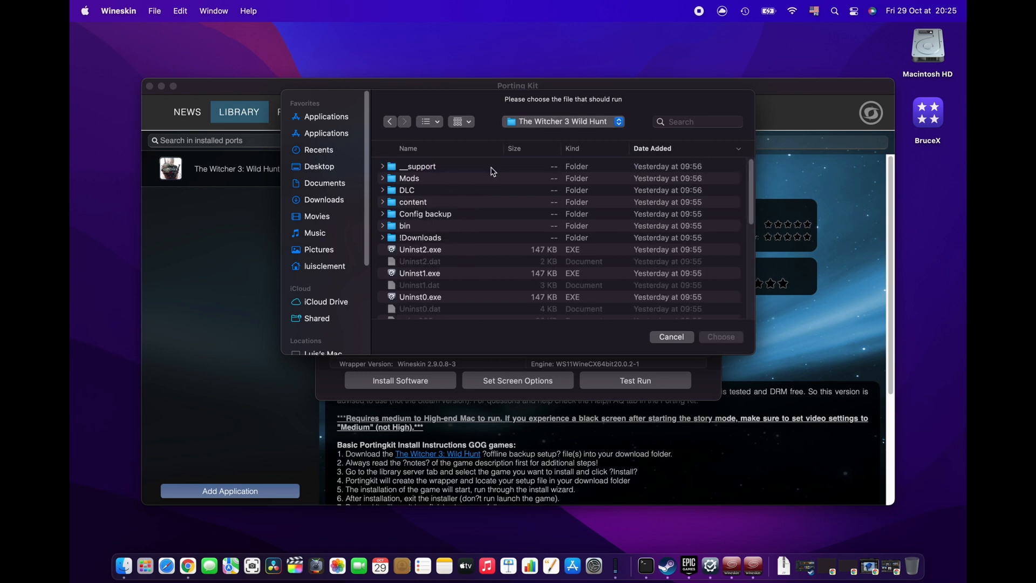
left_click(404, 226)
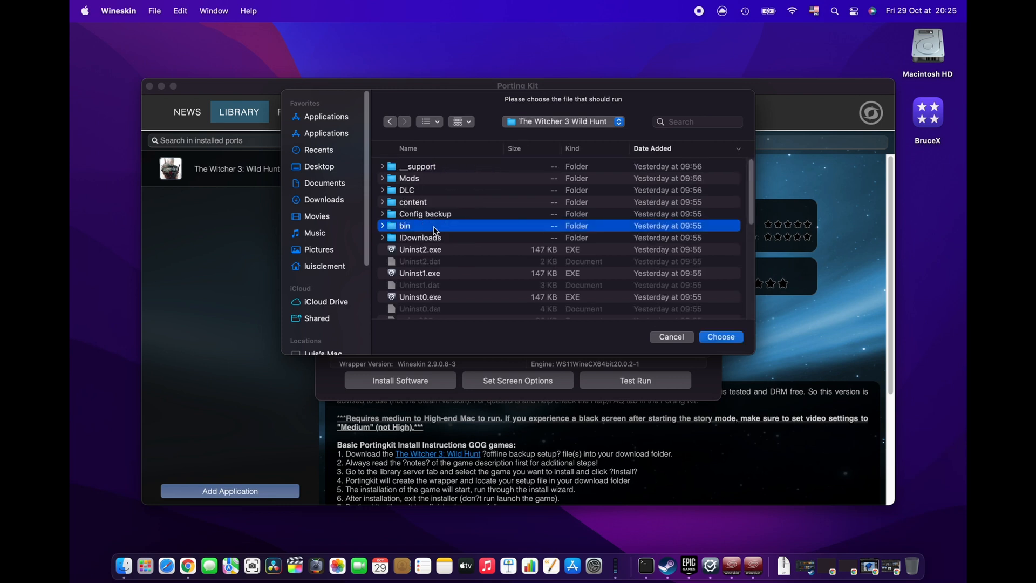
double_click(404, 226)
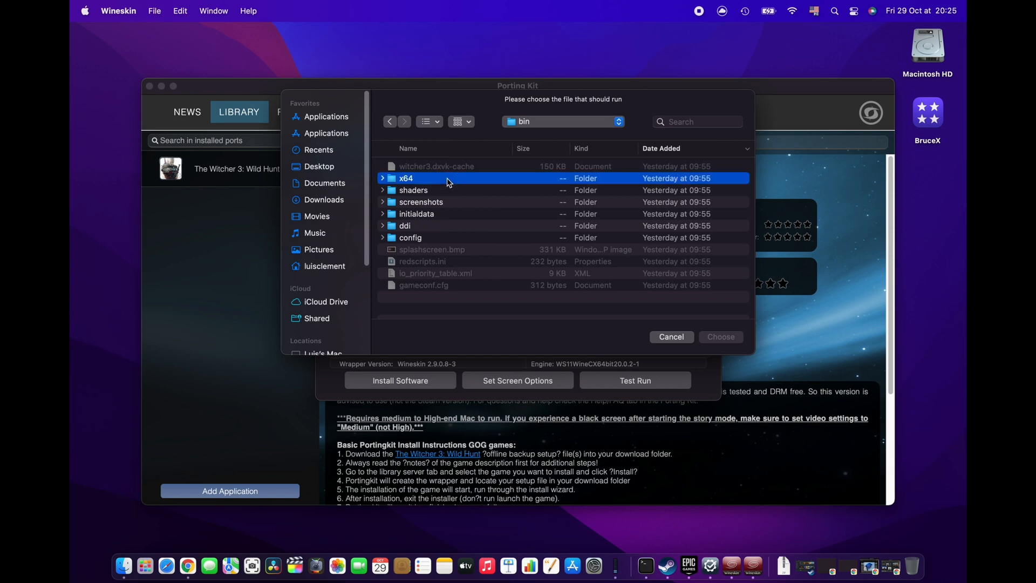
double_click(406, 178)
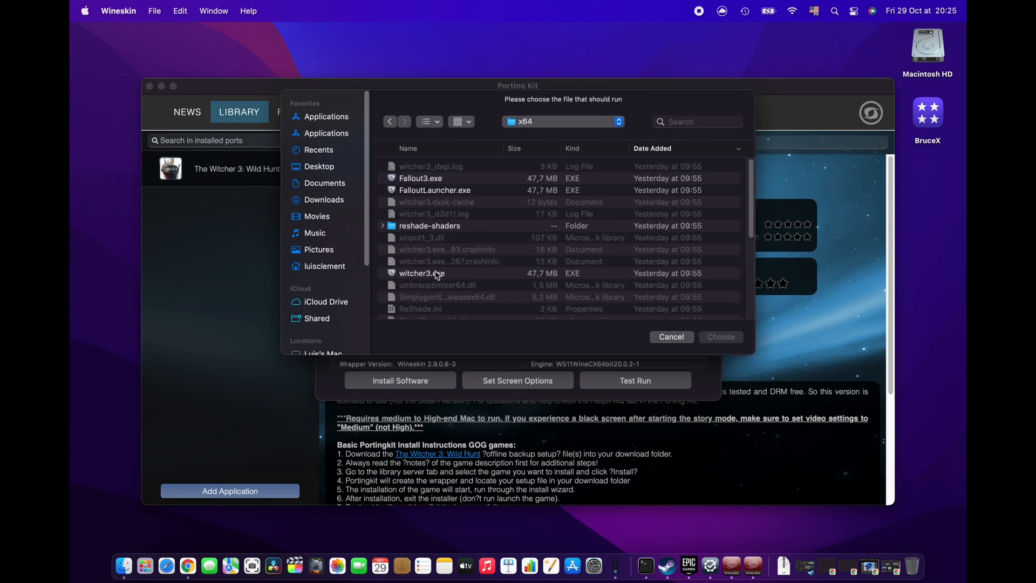
left_click(719, 337)
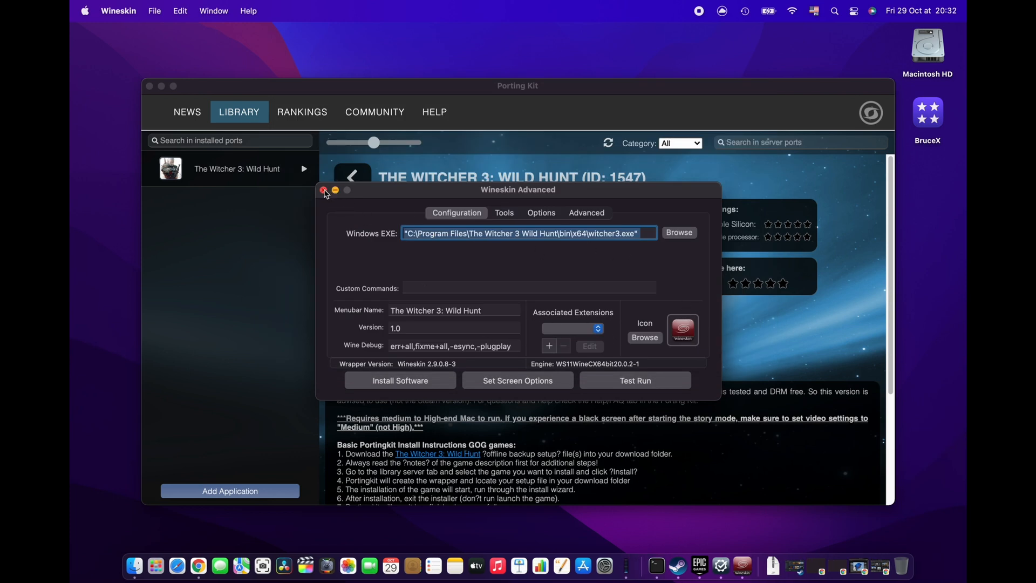
Close Wineskin Advanced and press PLAY on The Witcher 3: Wild Hunt page
left_click(324, 191)
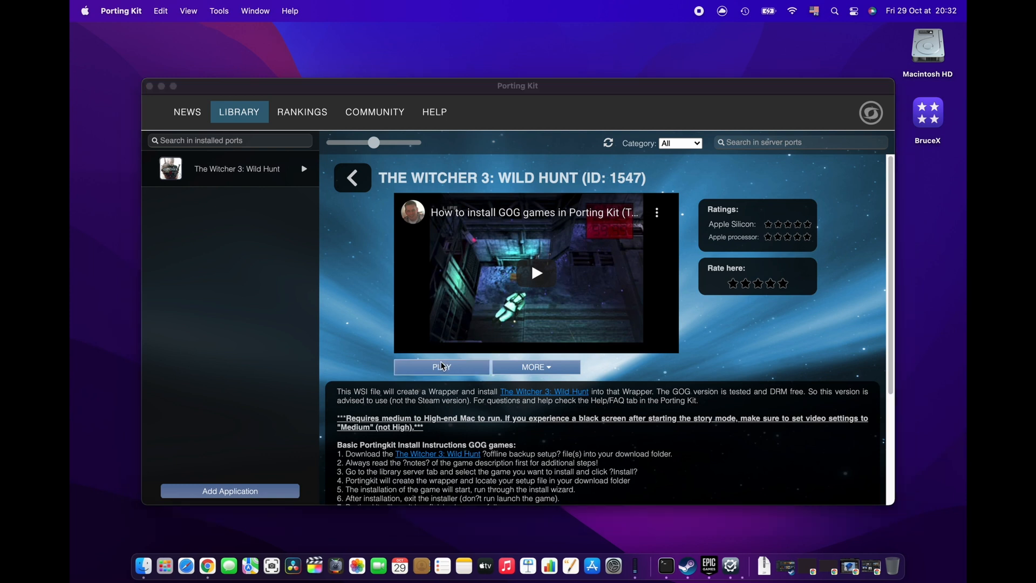
left_click(441, 367)
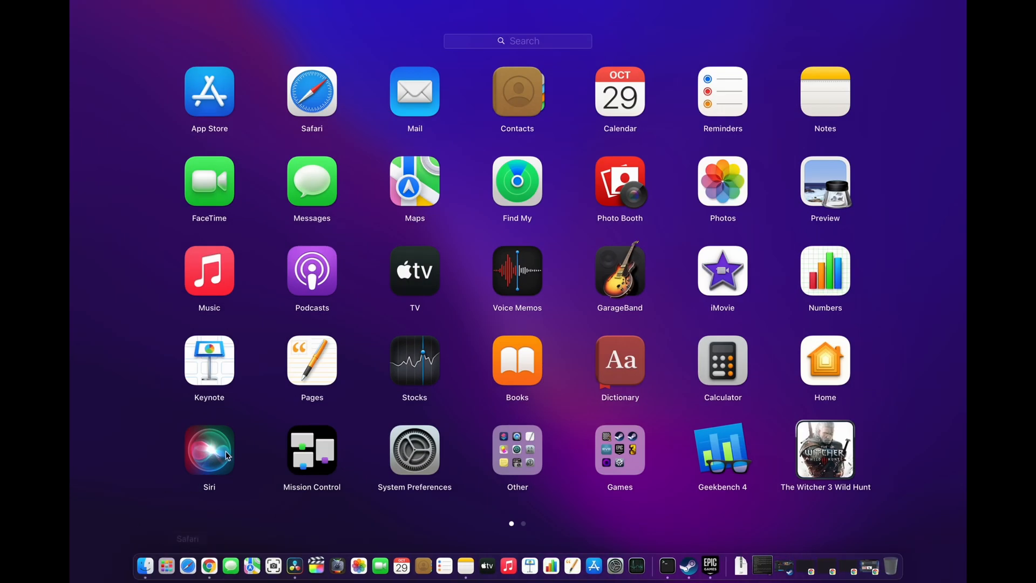
mouse_move(832, 462)
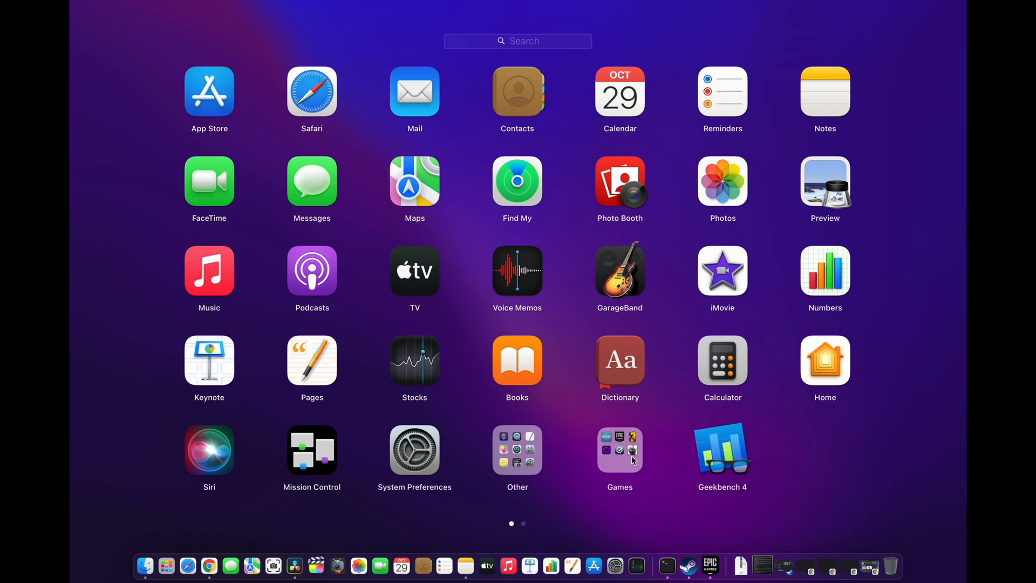
Open Launchpad's Games folder and launch The Witcher 3 Wild Hunt from it
left_click(618, 450)
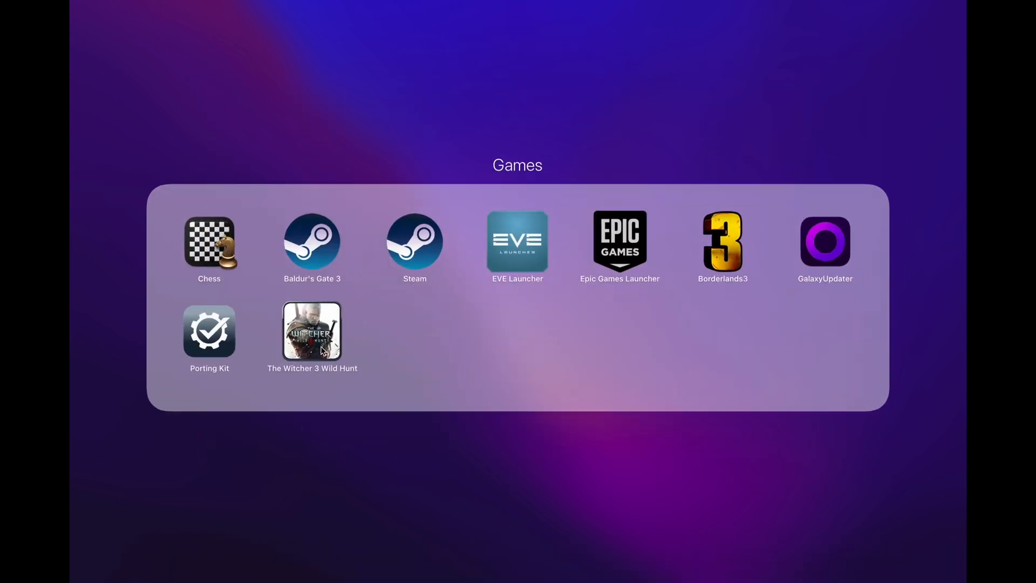
left_click(319, 344)
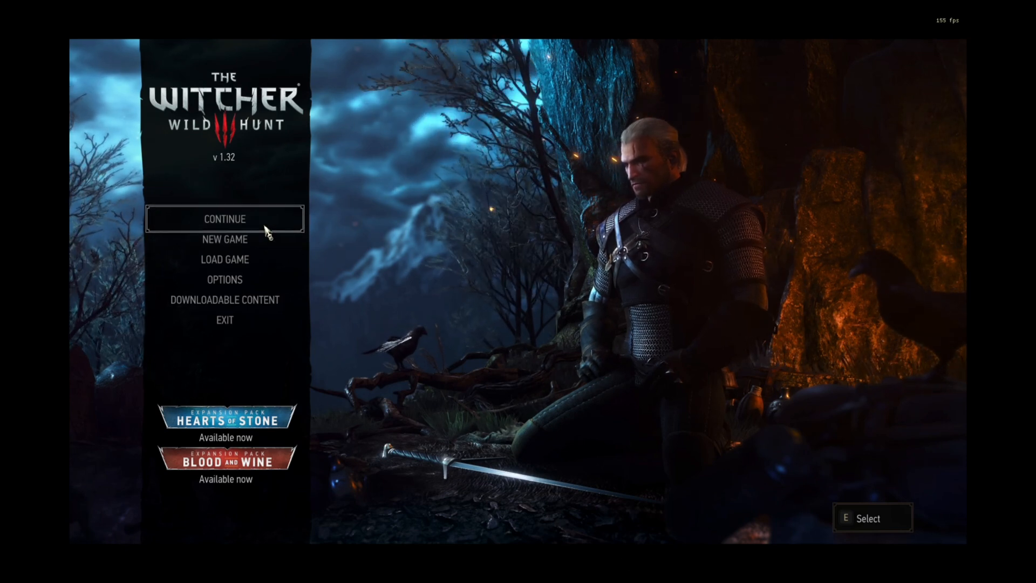
Continue from the most recent save to load Geralt into the camp
left_click(225, 219)
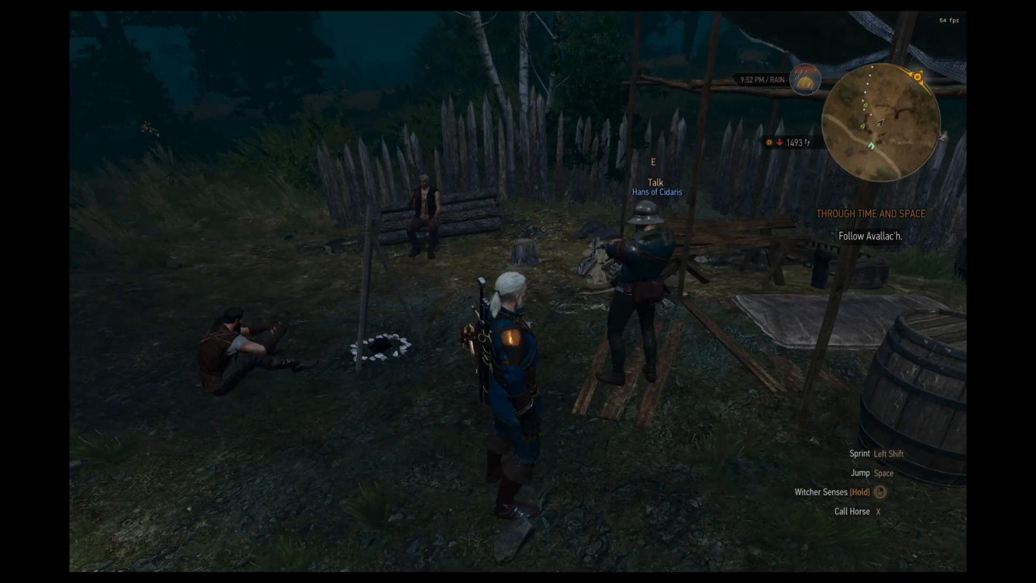
Exit The Witcher 3 from the in-game pause menu back to the desktop
key("Escape")
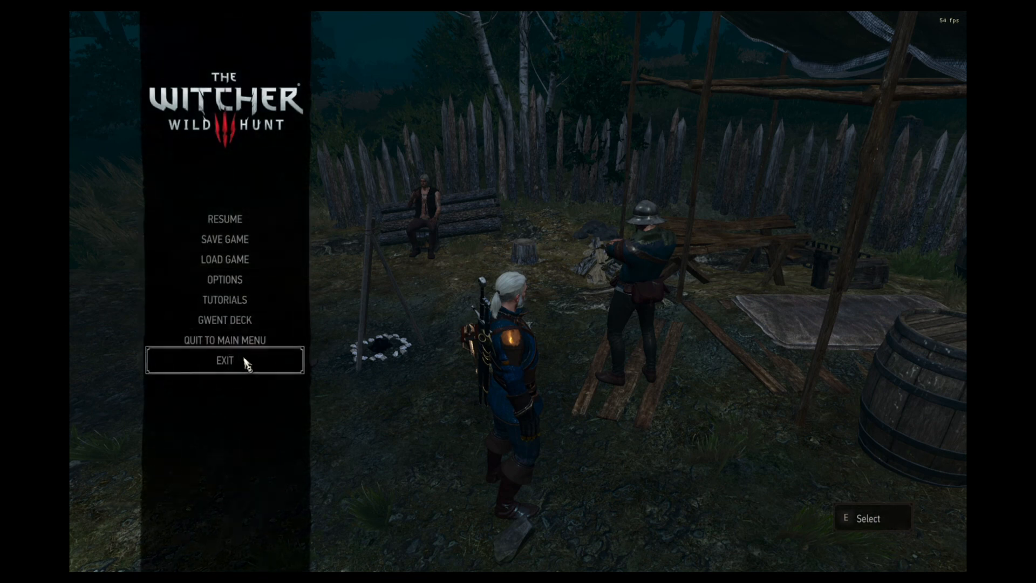
left_click(225, 361)
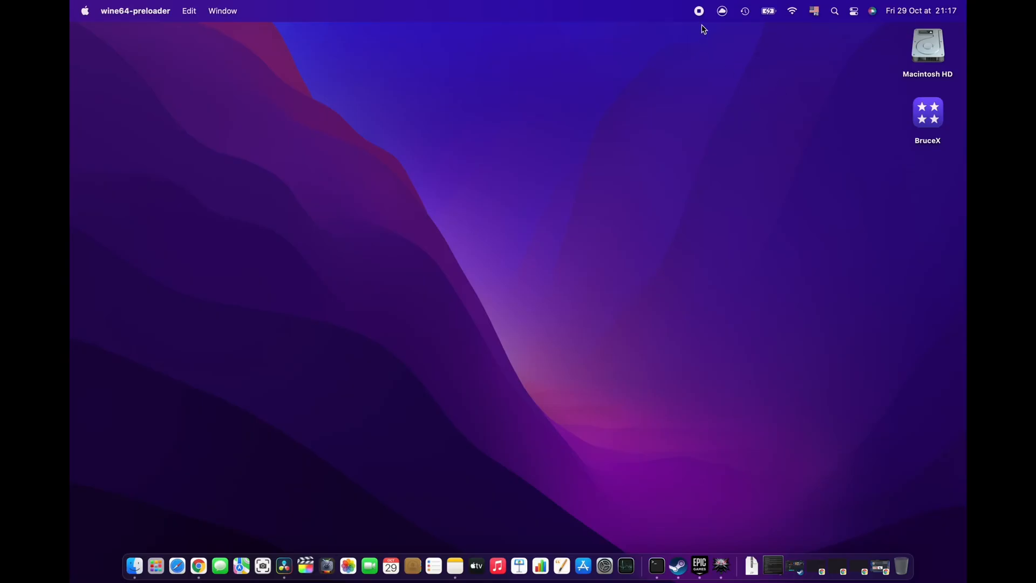